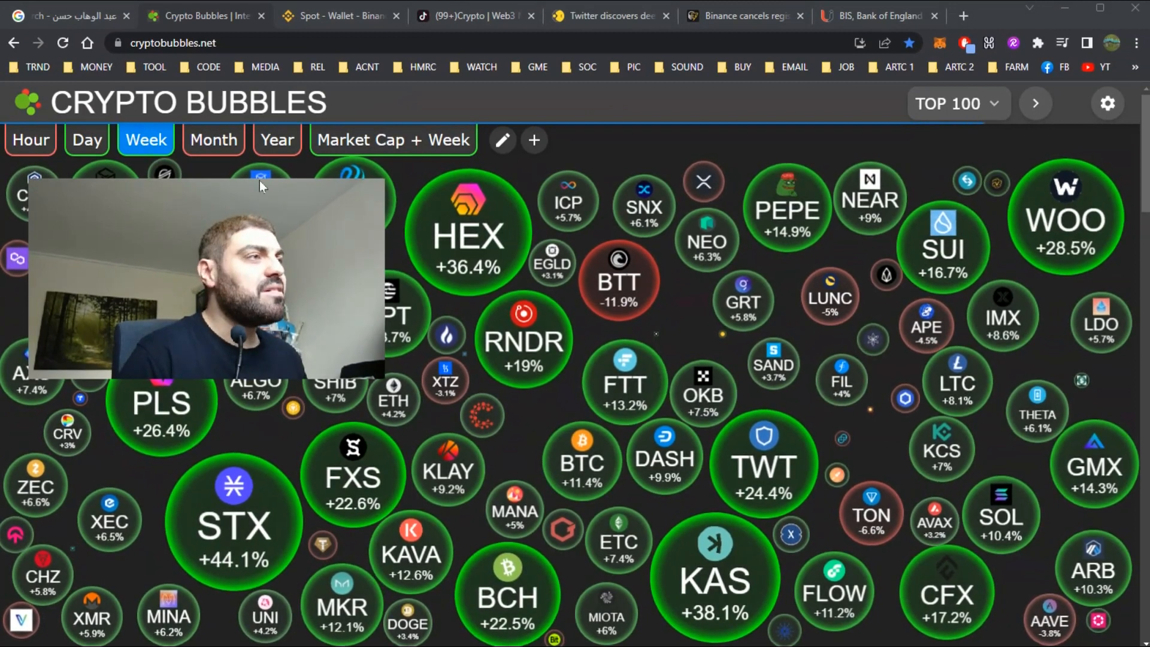
mouse_move(937, 305)
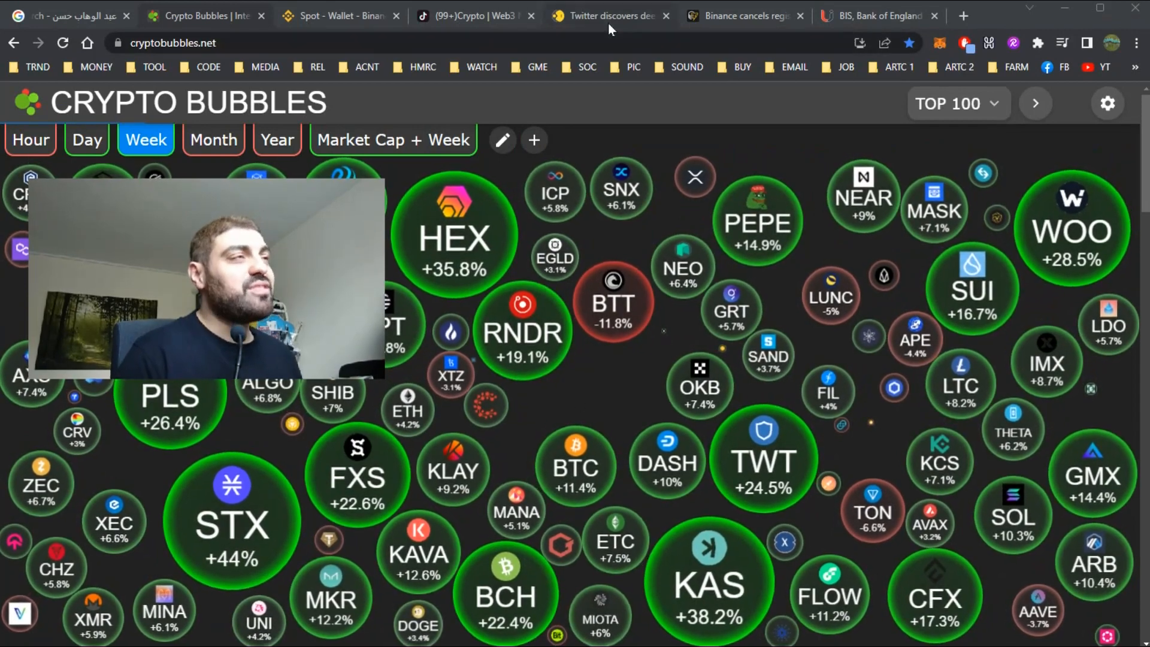
Switch to the WION 'Twitter discovers deeply buried code' shadowban article and start reading it
left_click(611, 16)
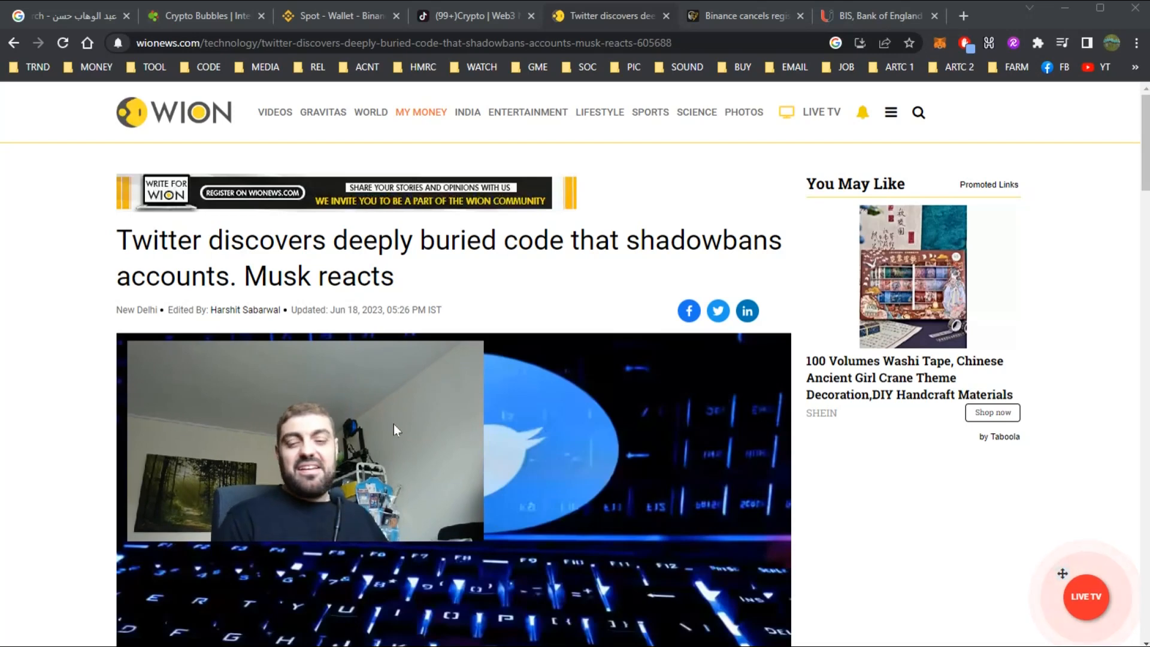
mouse_move(560, 485)
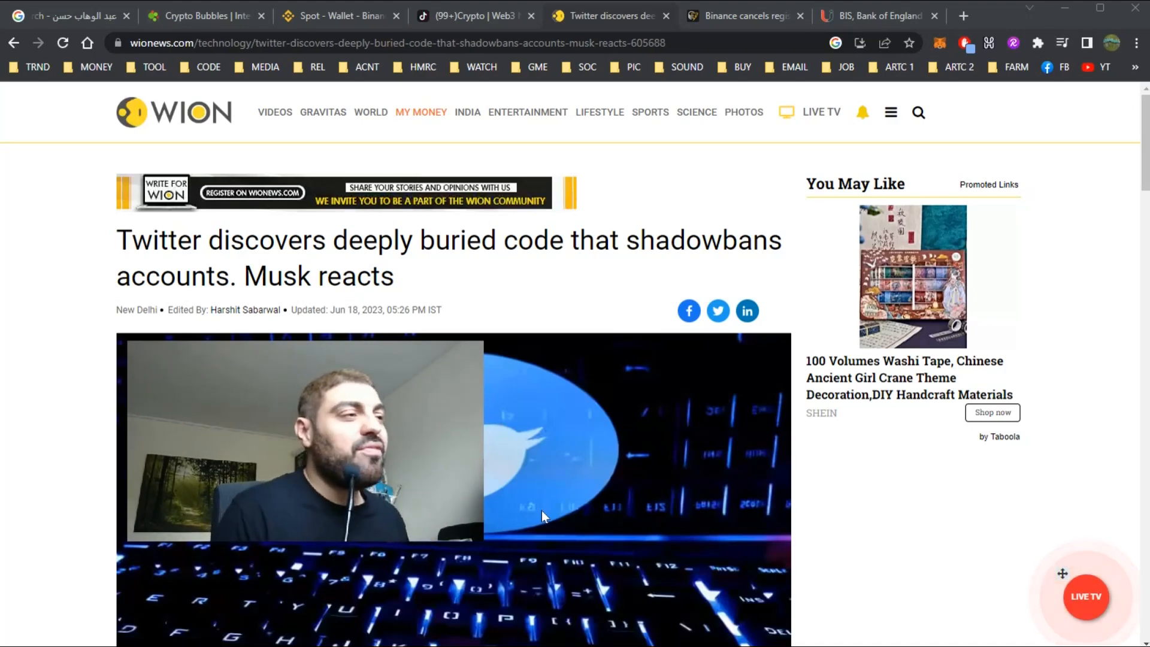
scroll("down", 3)
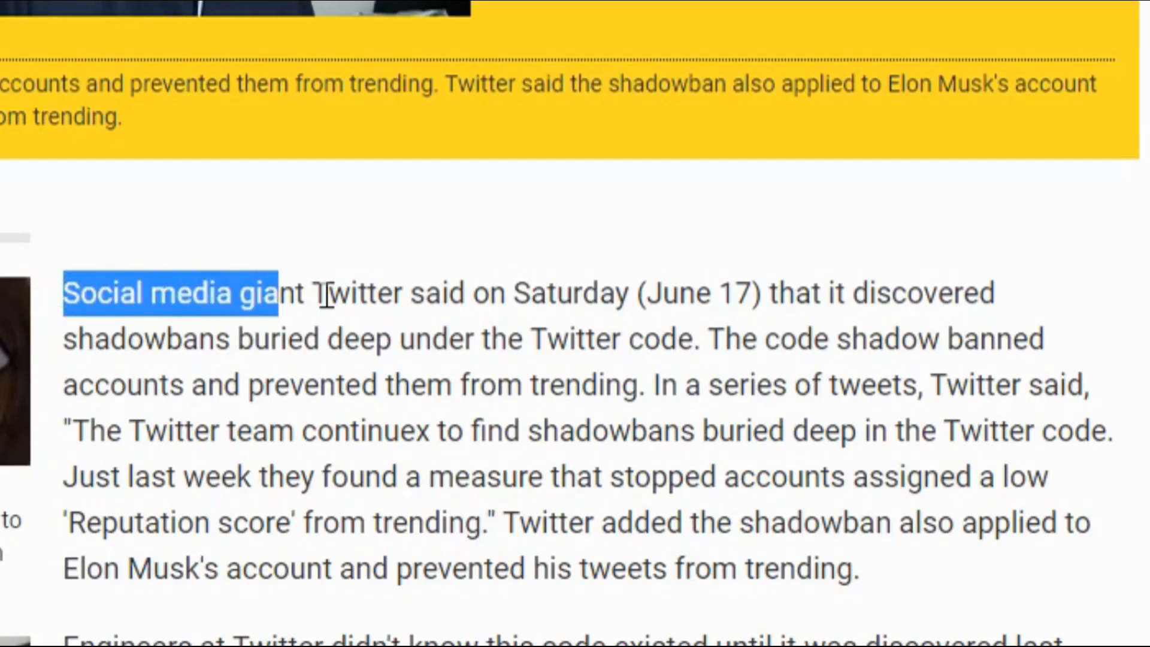
Highlight the passage about accounts prevented from trending through Twitter's quoted statement
left_click_drag(294, 292, 331, 338)
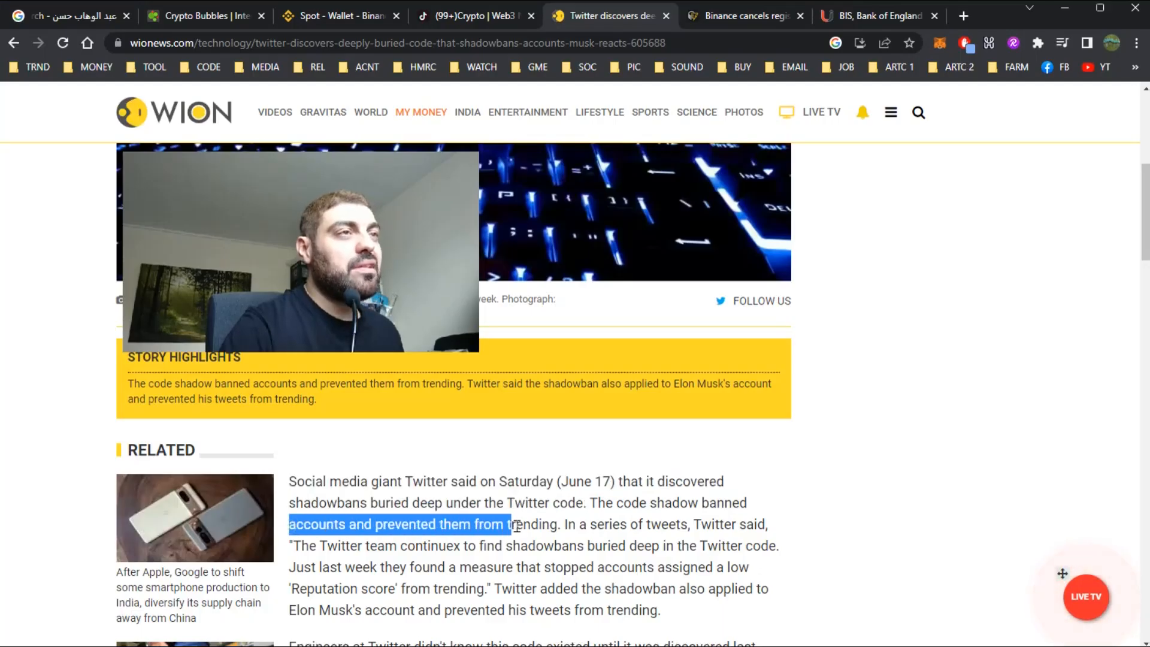
left_click_drag(509, 523, 667, 523)
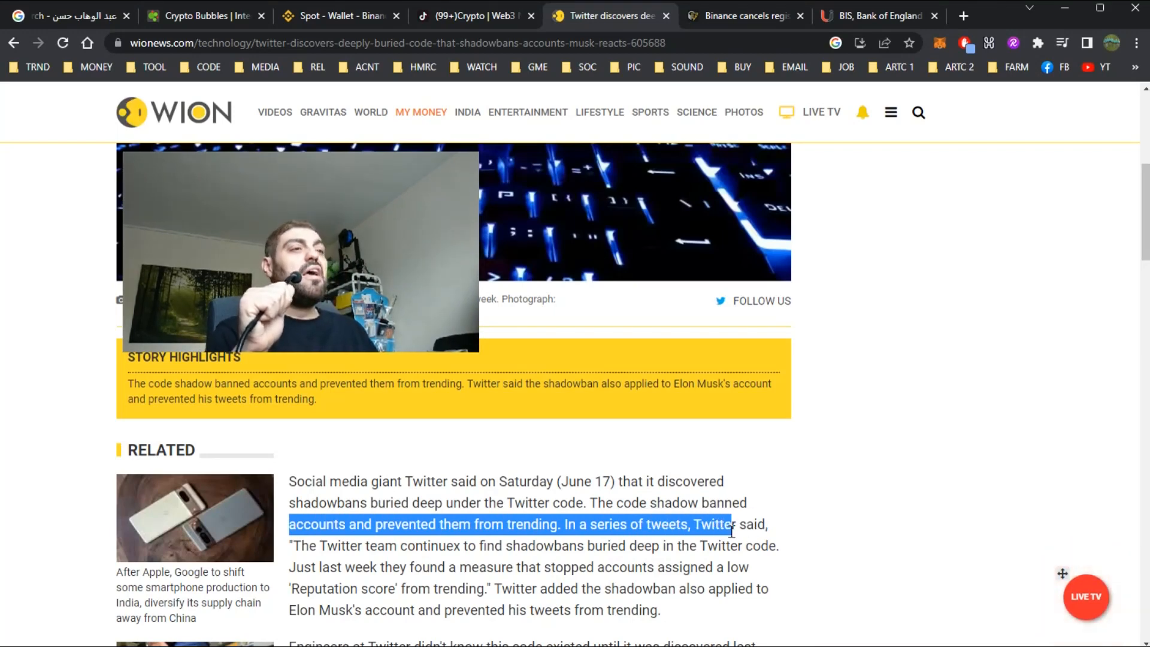
left_click_drag(729, 531, 466, 547)
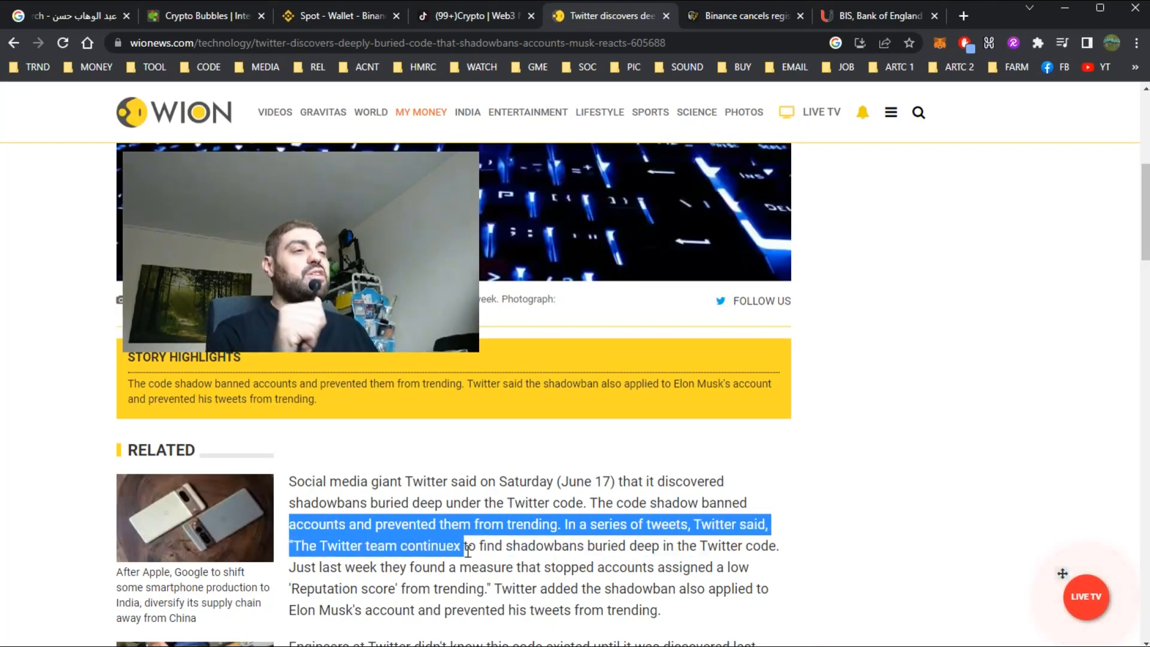
left_click_drag(465, 546, 639, 545)
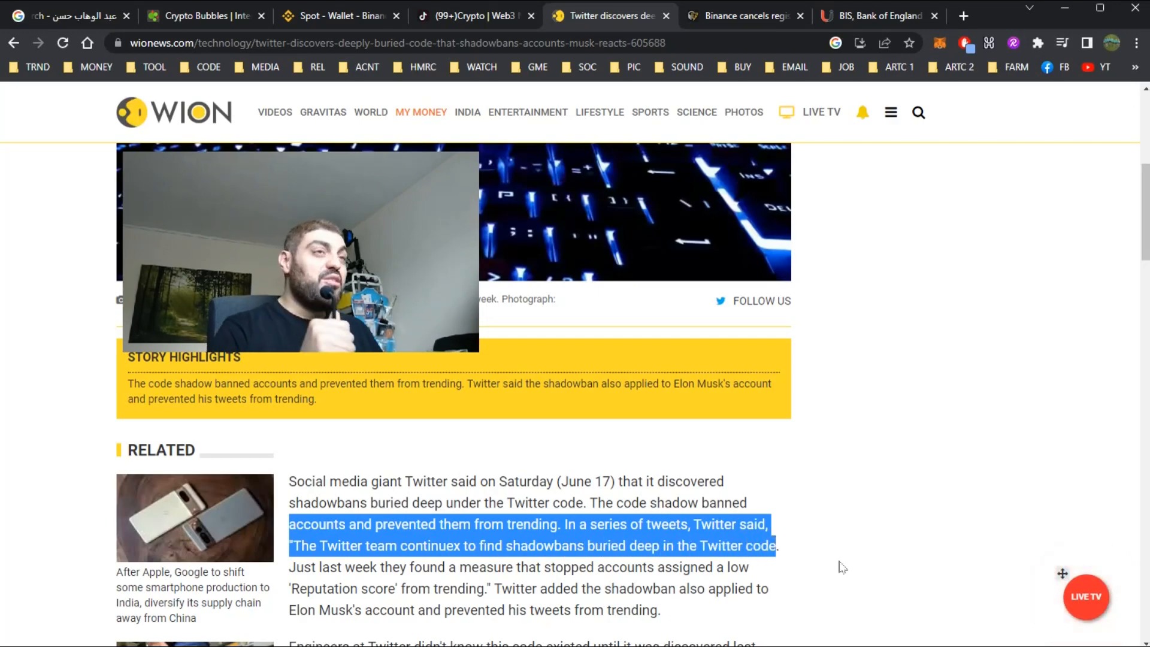
Read down through Musk's confirmation, then move to the Cointelegraph Binance UK registration article
scroll("down", 3)
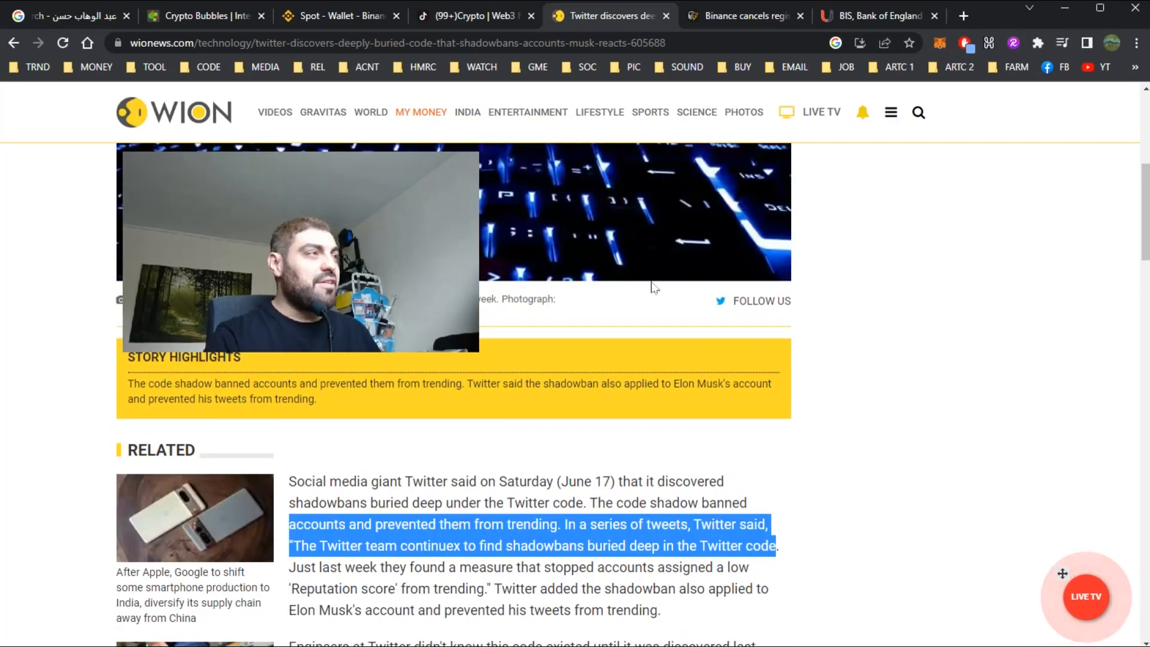
scroll("down", 3)
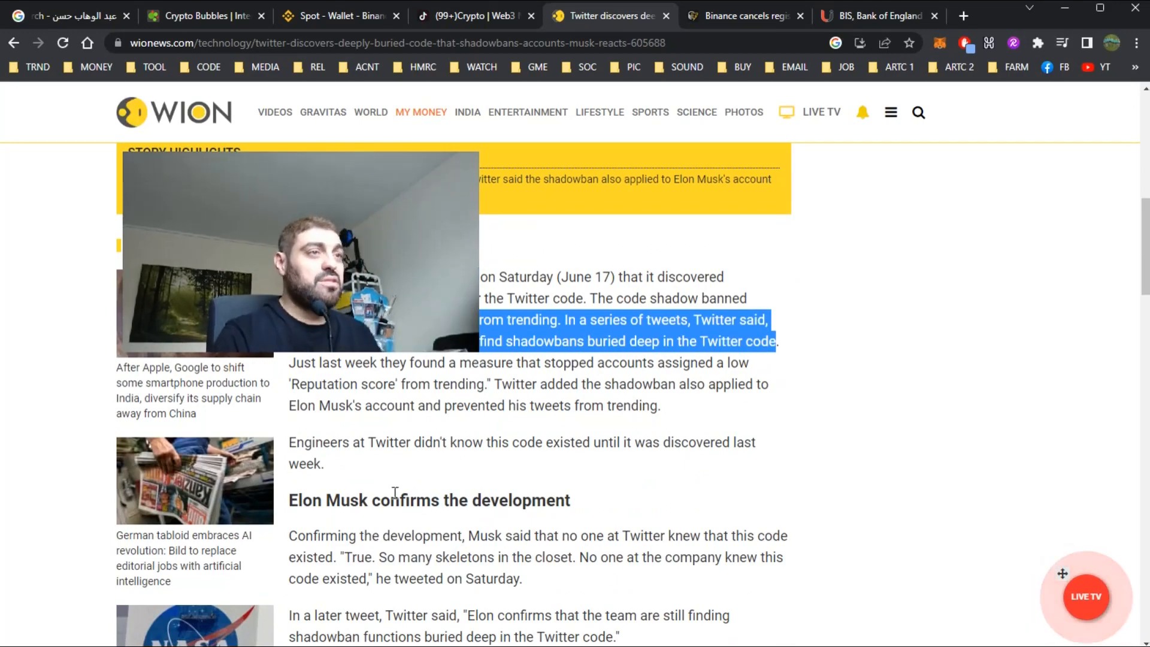
scroll("down", 3)
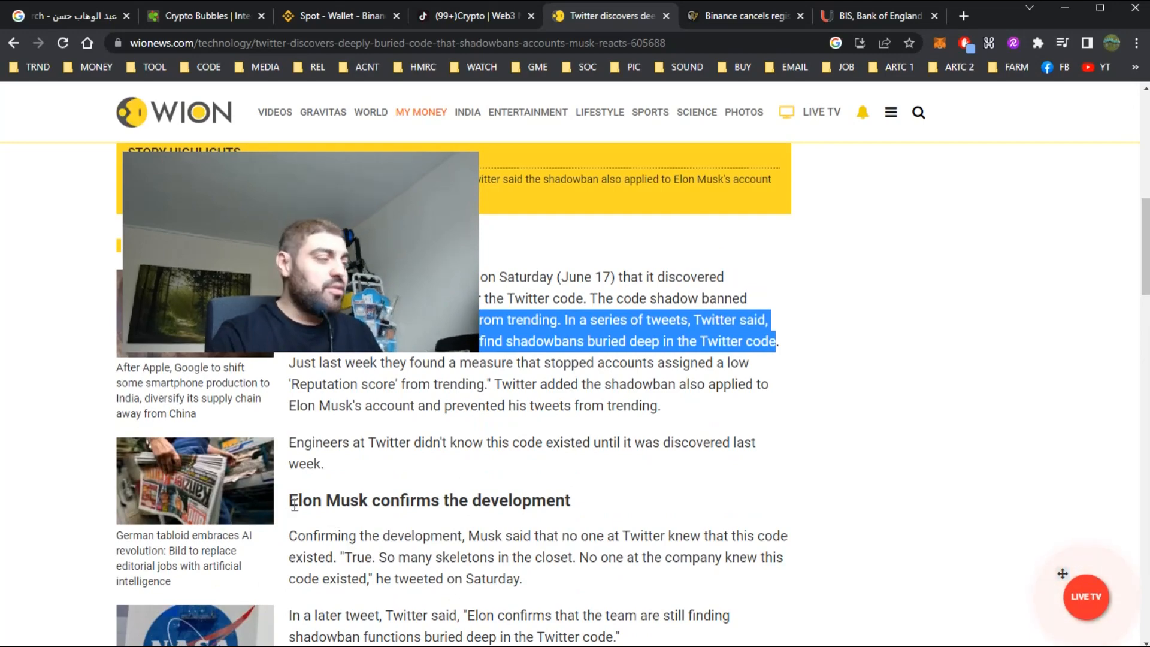
scroll("down", 3)
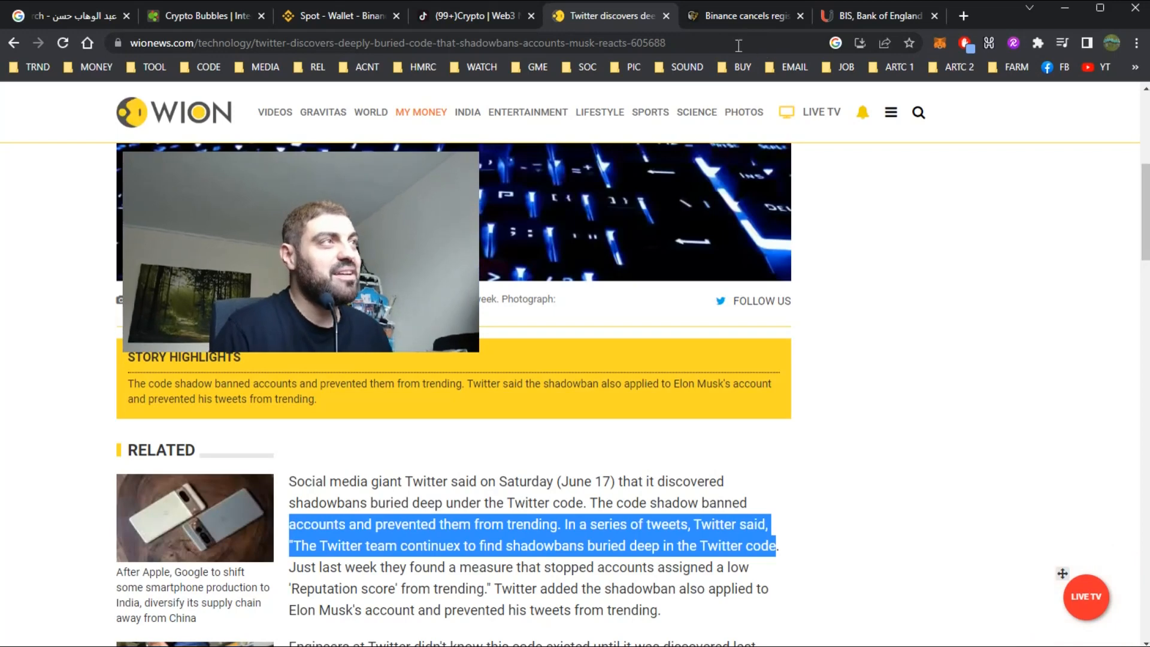
left_click(745, 16)
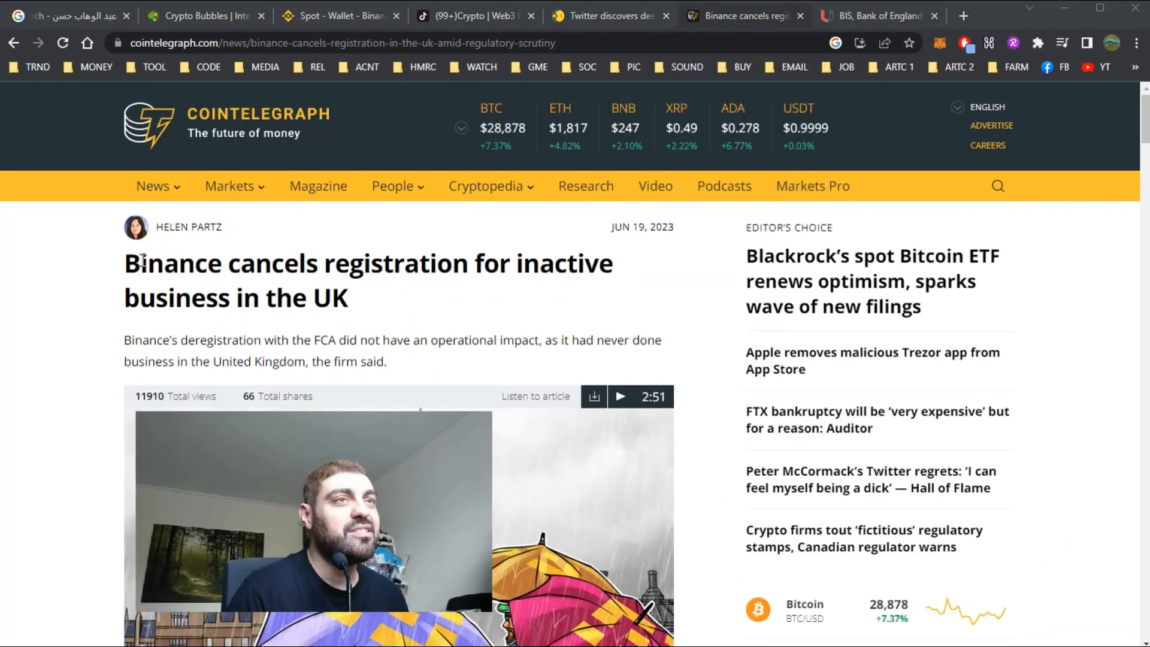
Highlight the Binance UK deregistration headline and read the article's opening paragraphs
left_click_drag(139, 262, 344, 339)
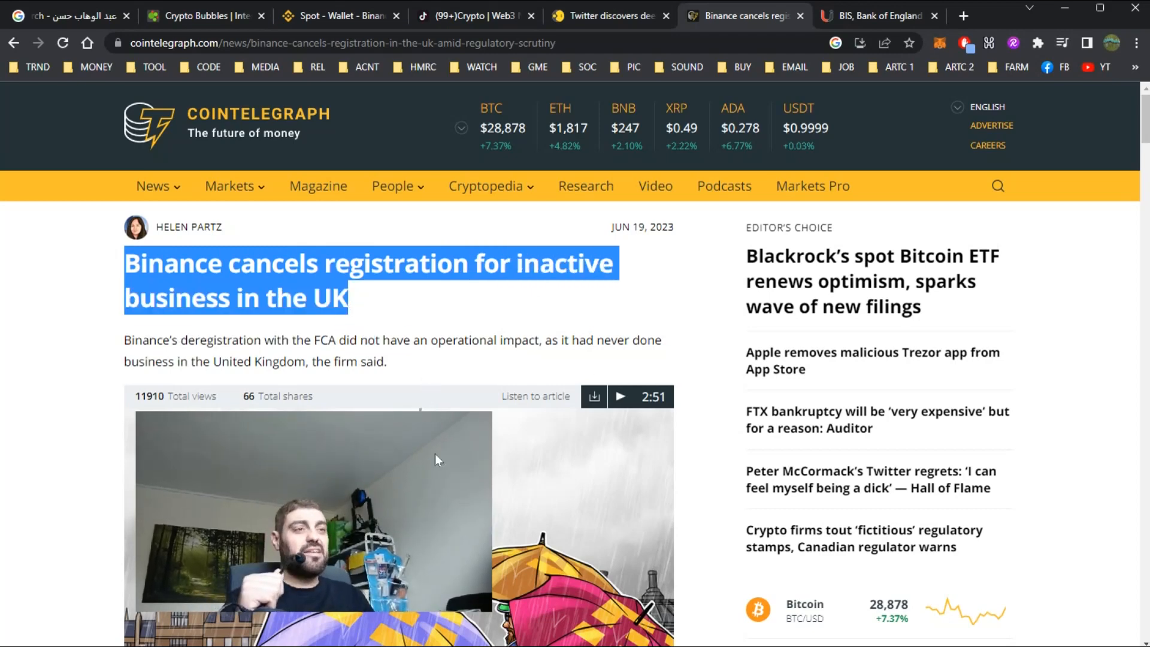
left_click(439, 341)
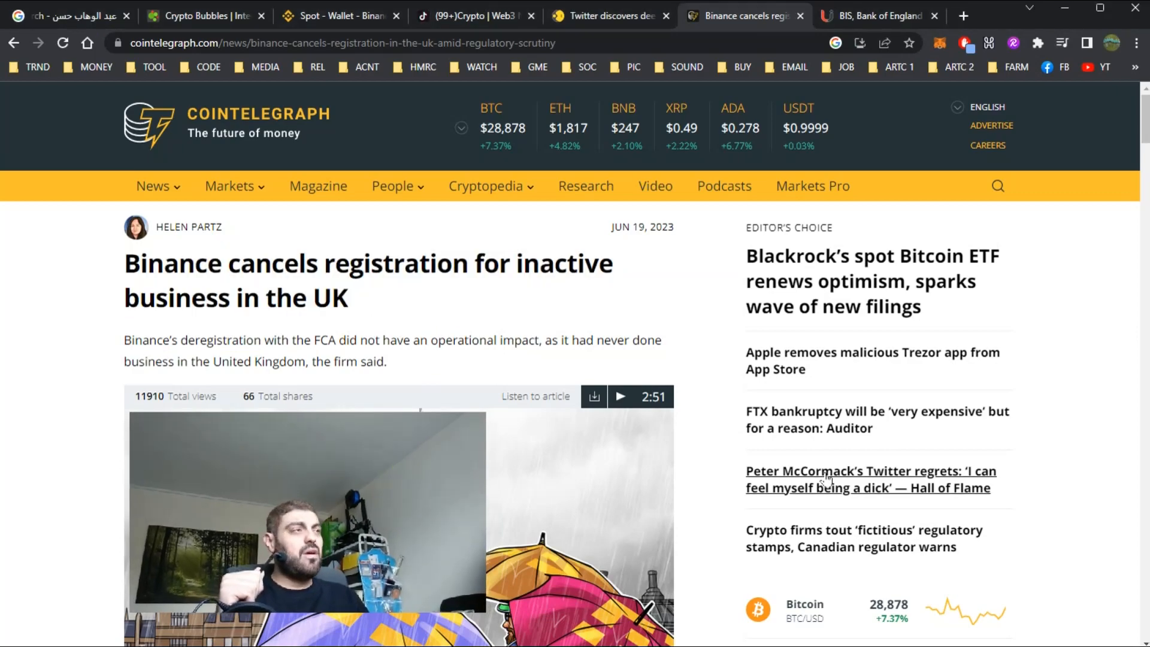
scroll("down", 3)
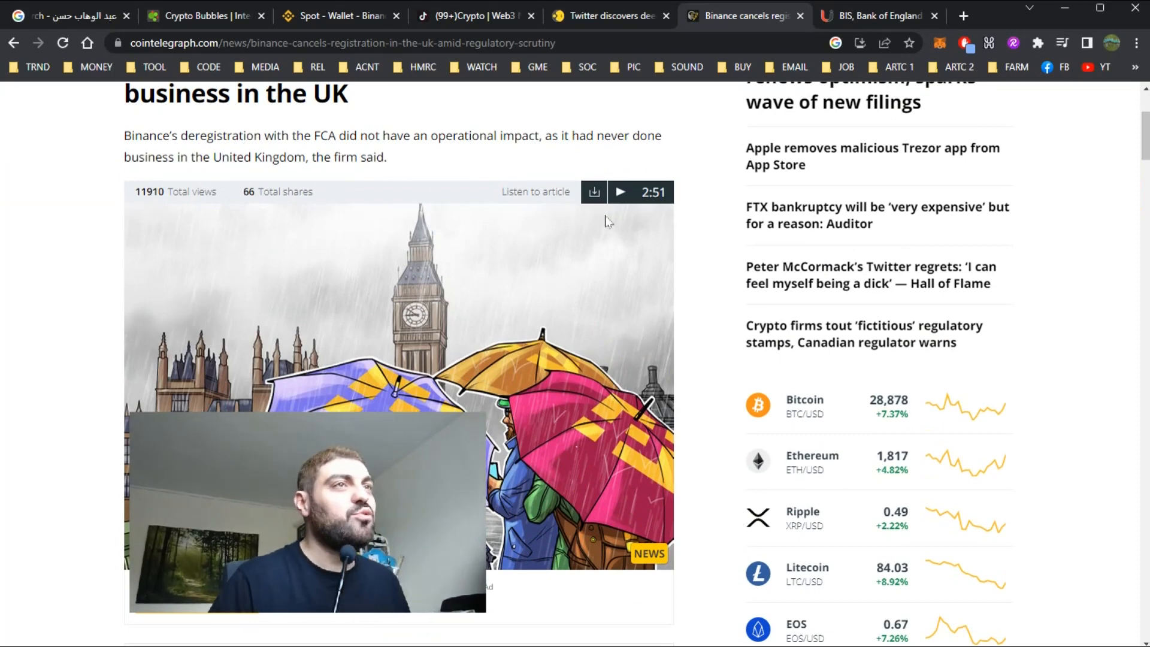
scroll("down", 3)
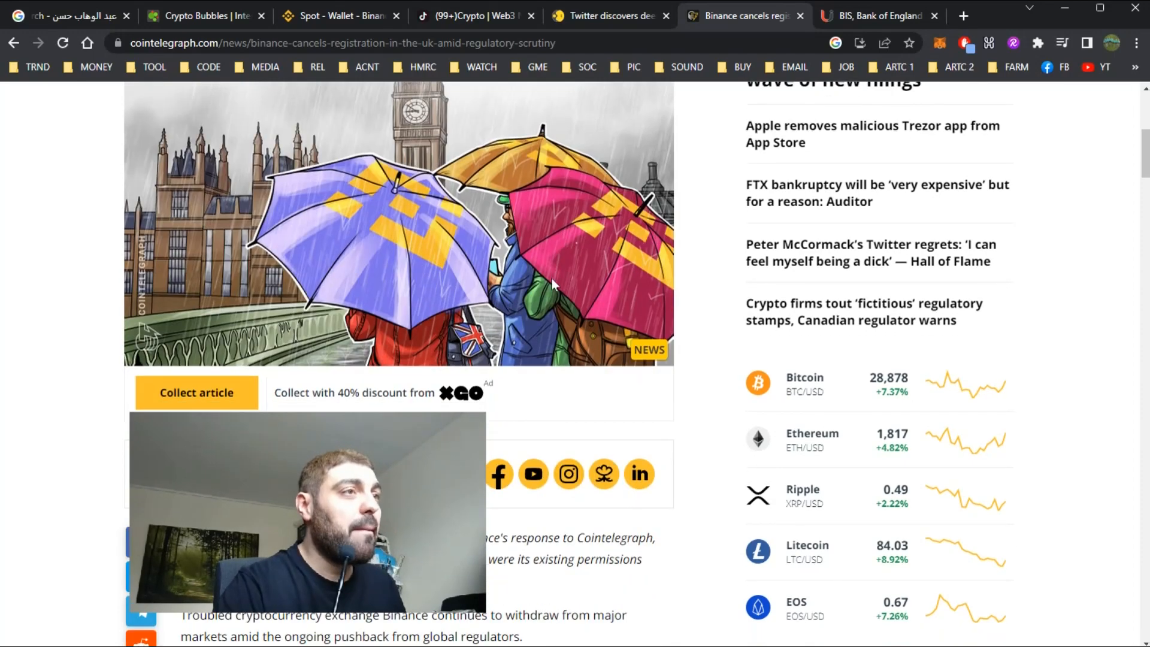
scroll("down", 3)
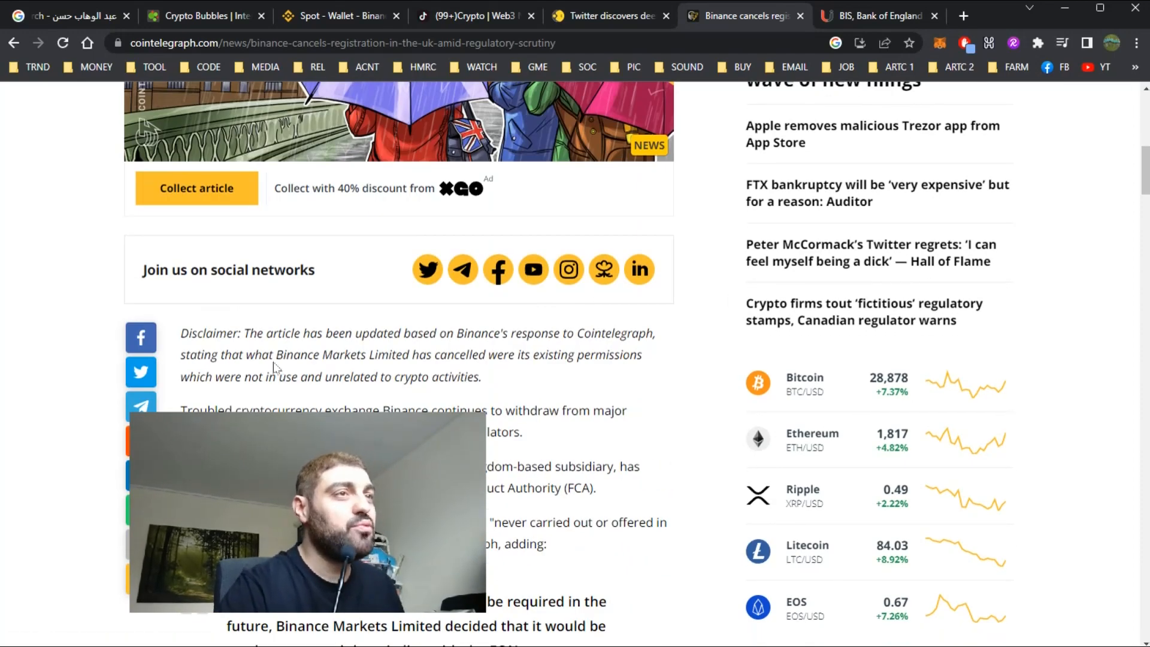
scroll("up", 3)
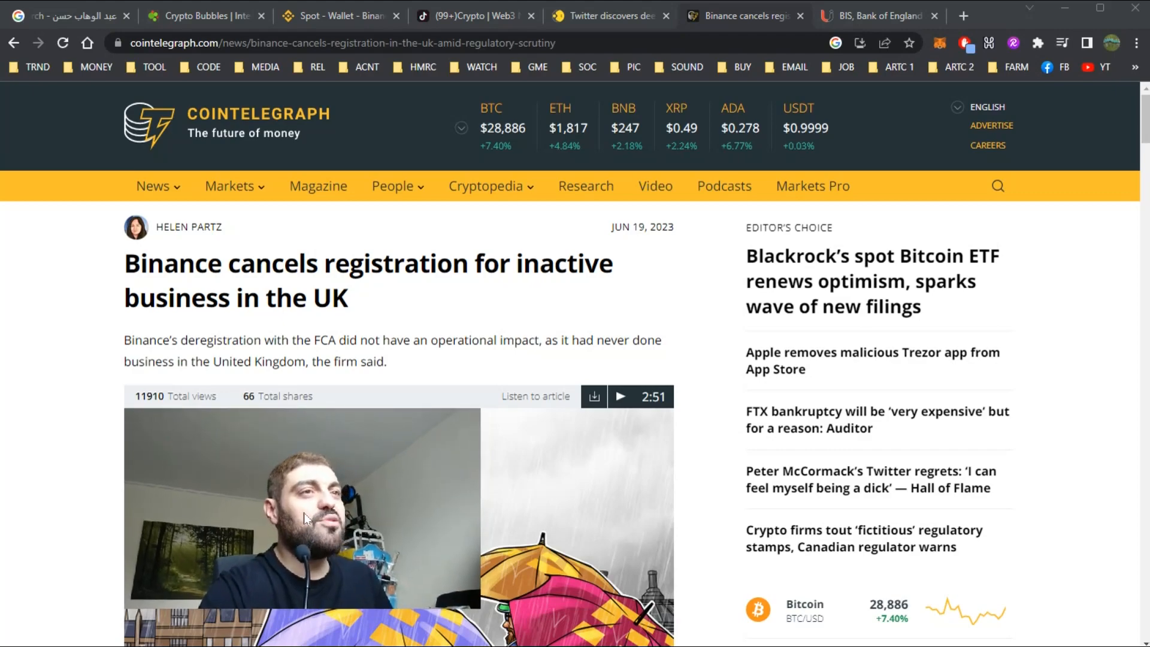
Finish reading the Binance article and move to the Ledger Insights BIS and Bank of England story
scroll("down", 3)
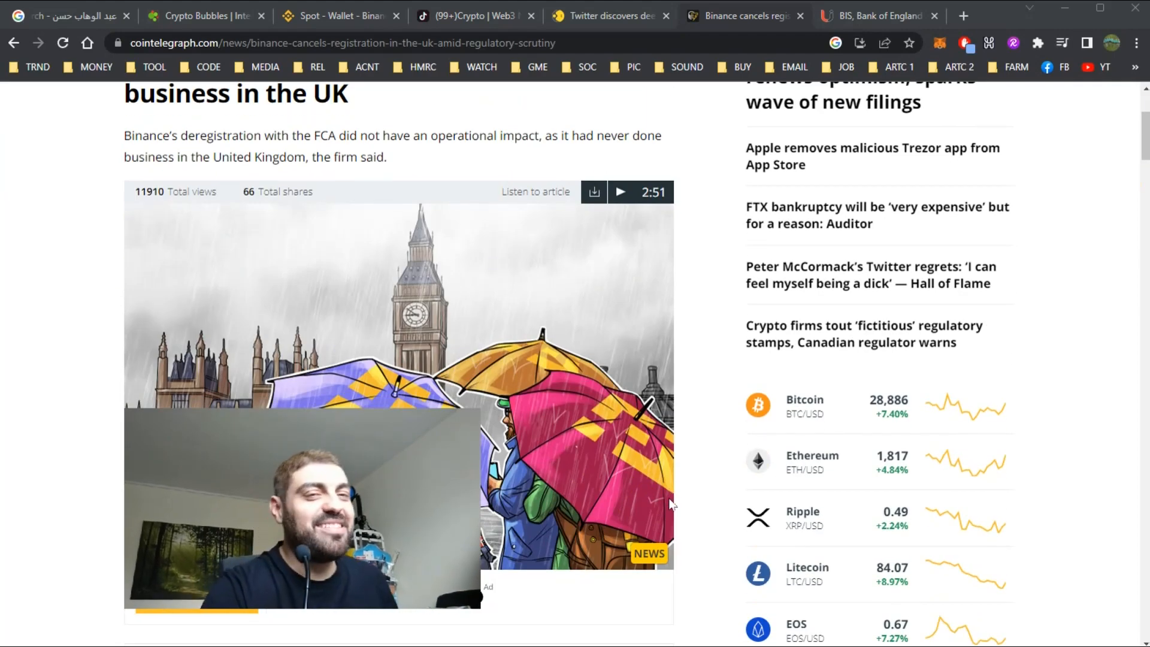
mouse_move(676, 273)
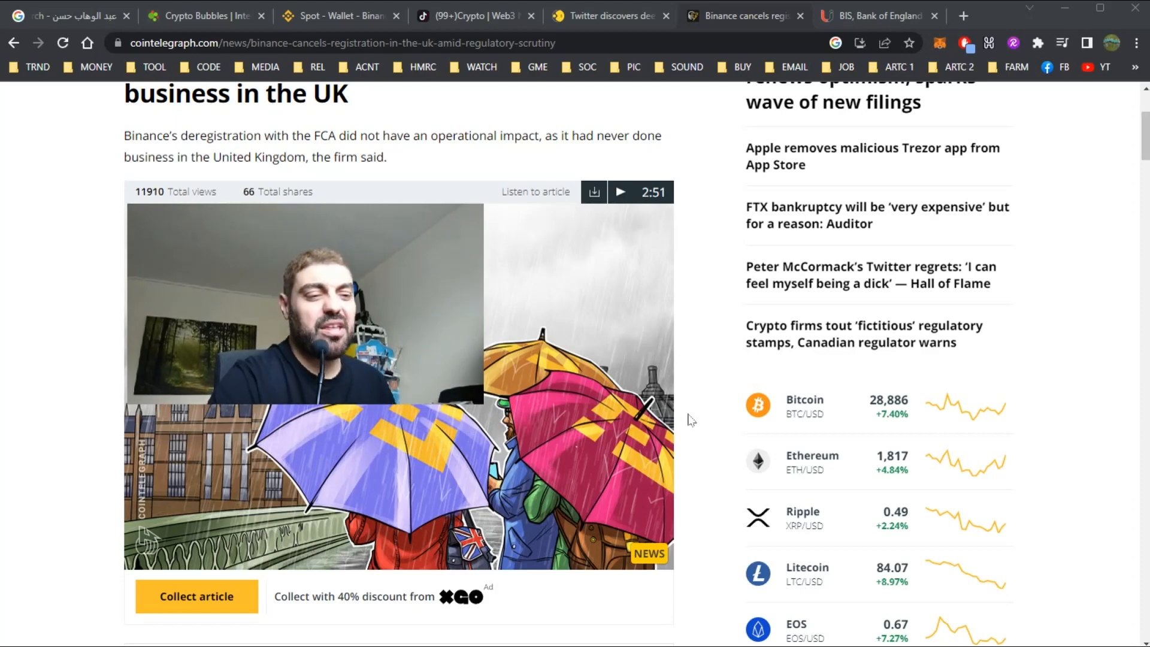
scroll("up", 3)
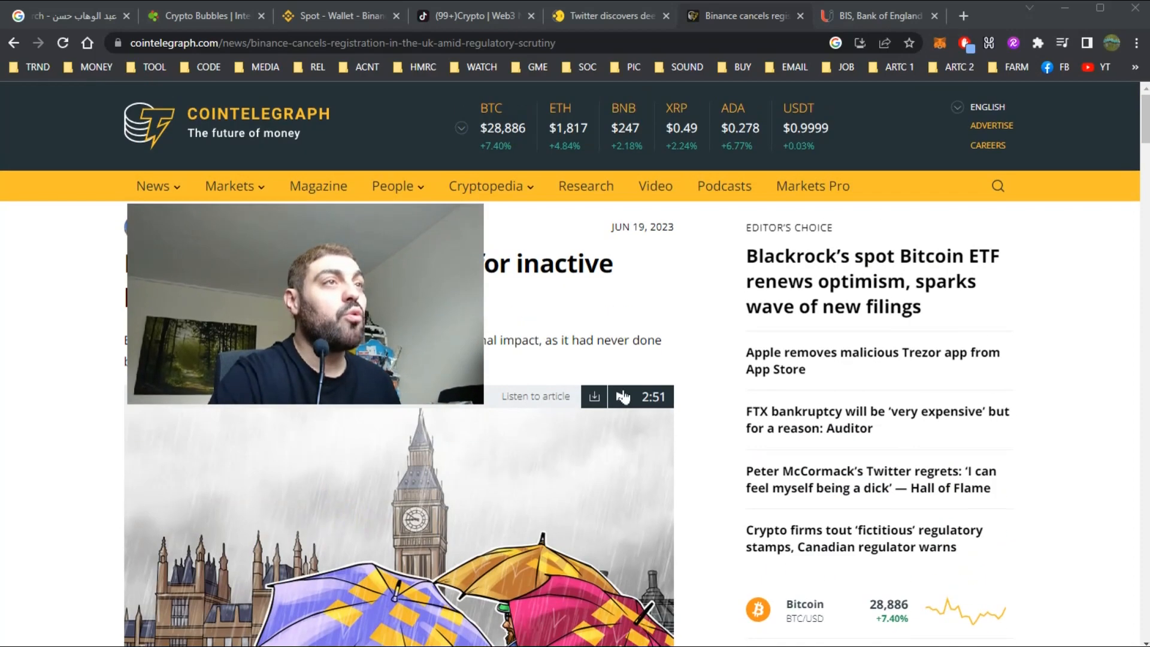
scroll("down", 3)
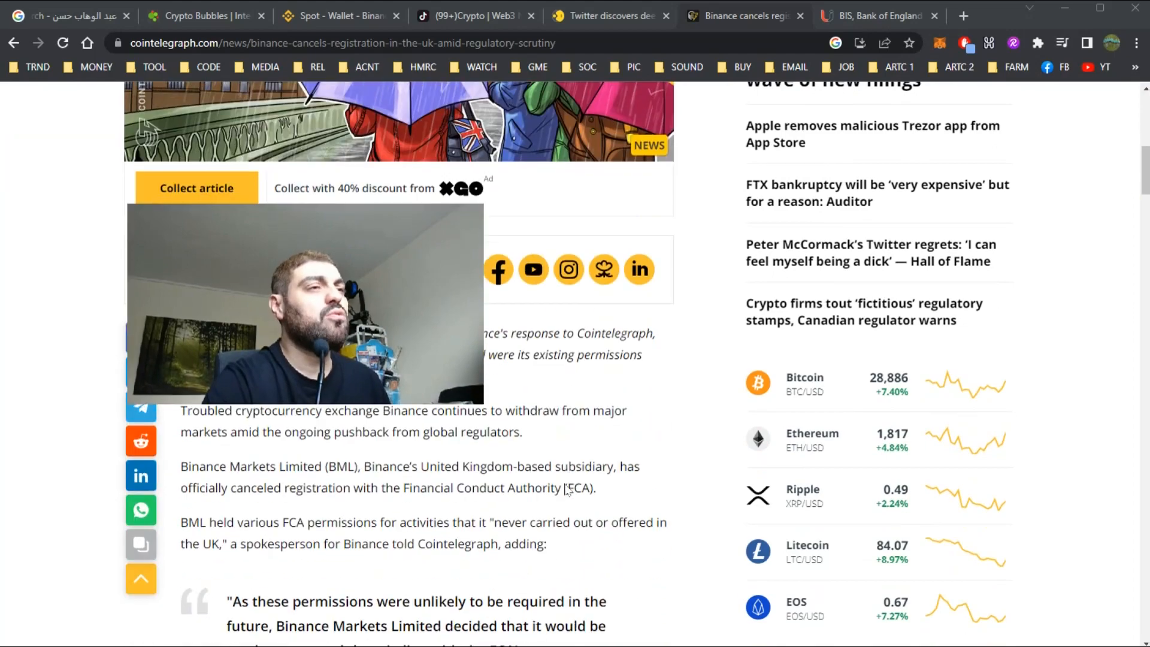
mouse_move(474, 527)
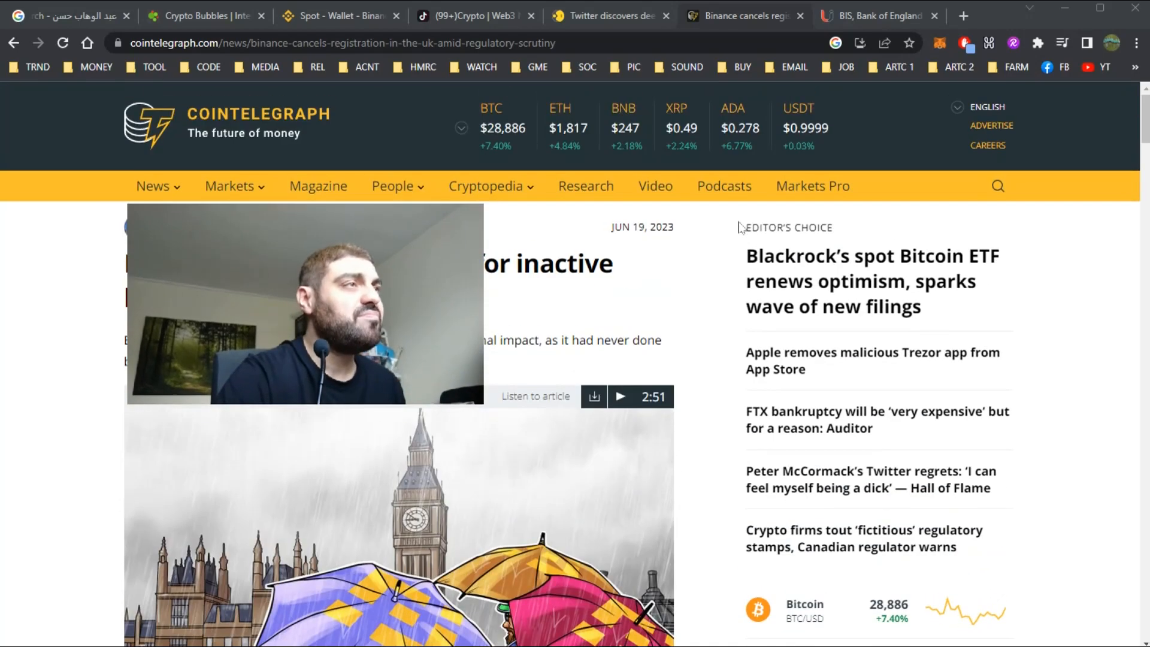
scroll("down", 3)
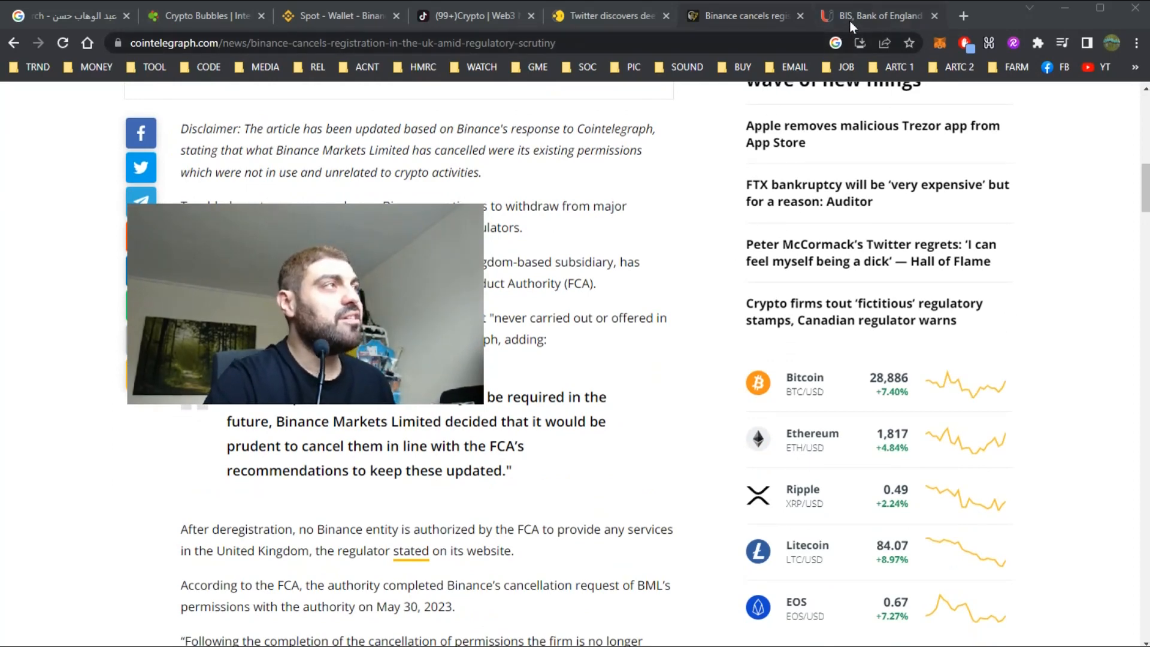
left_click(879, 17)
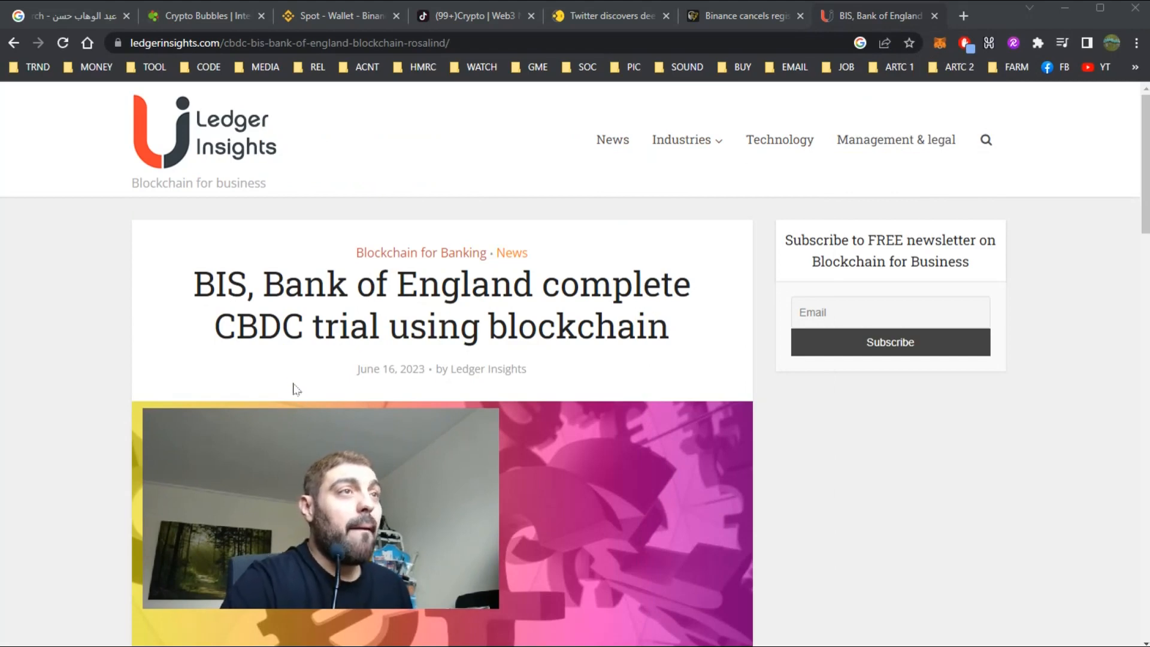
left_click_drag(260, 284, 650, 326)
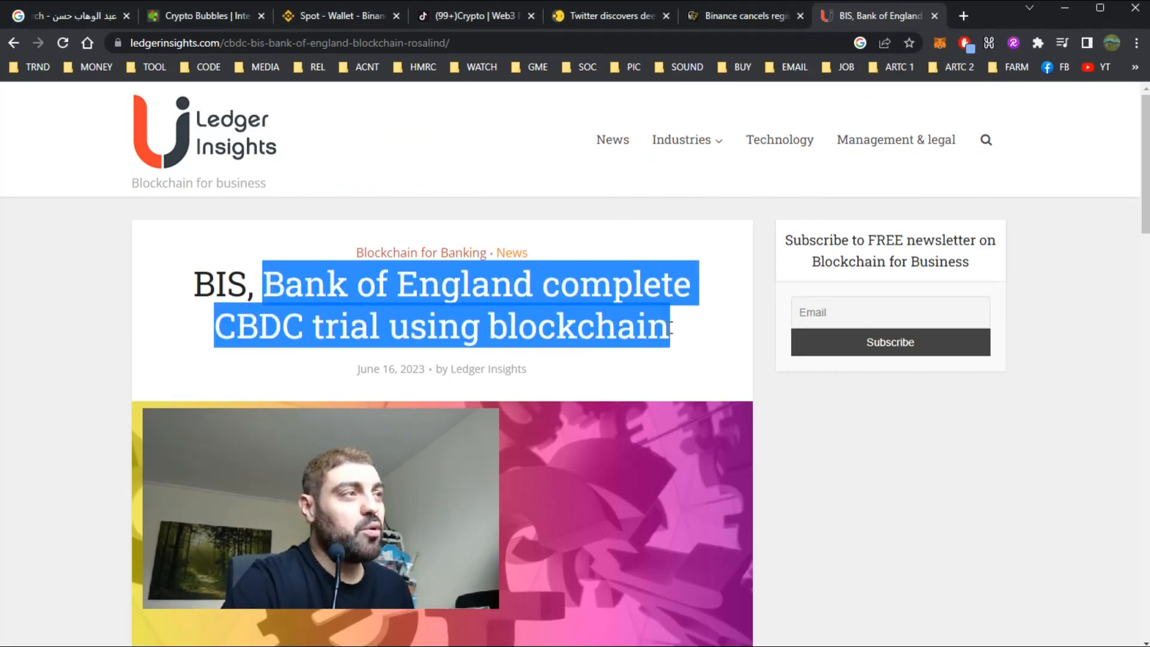
scroll("down", 3)
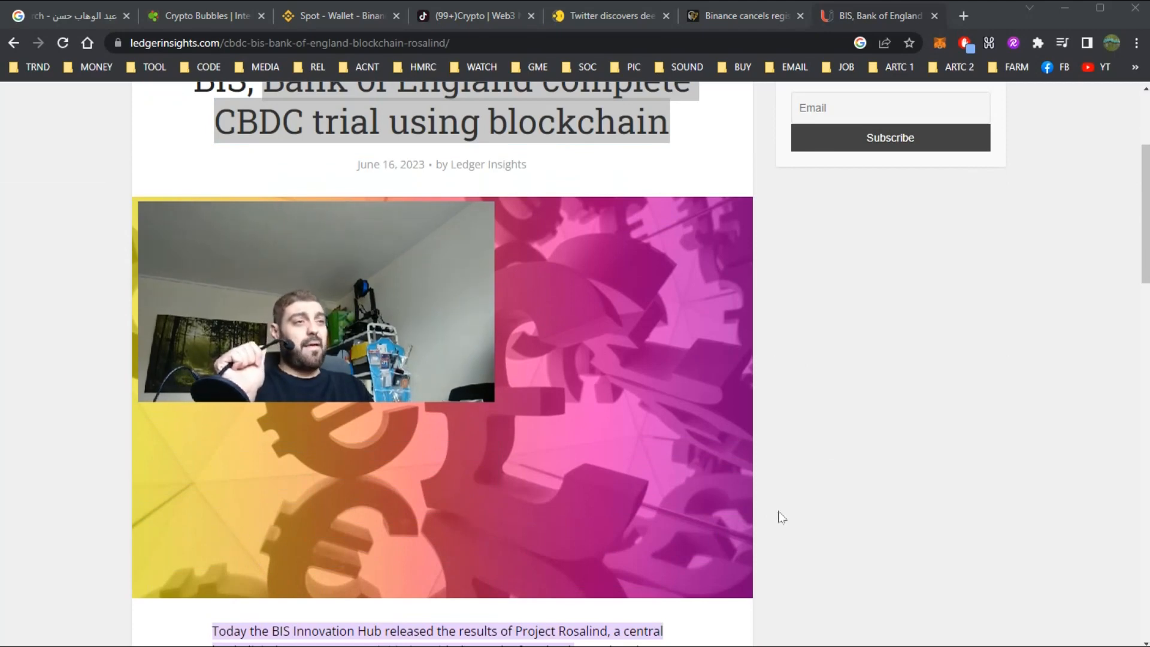
mouse_move(346, 294)
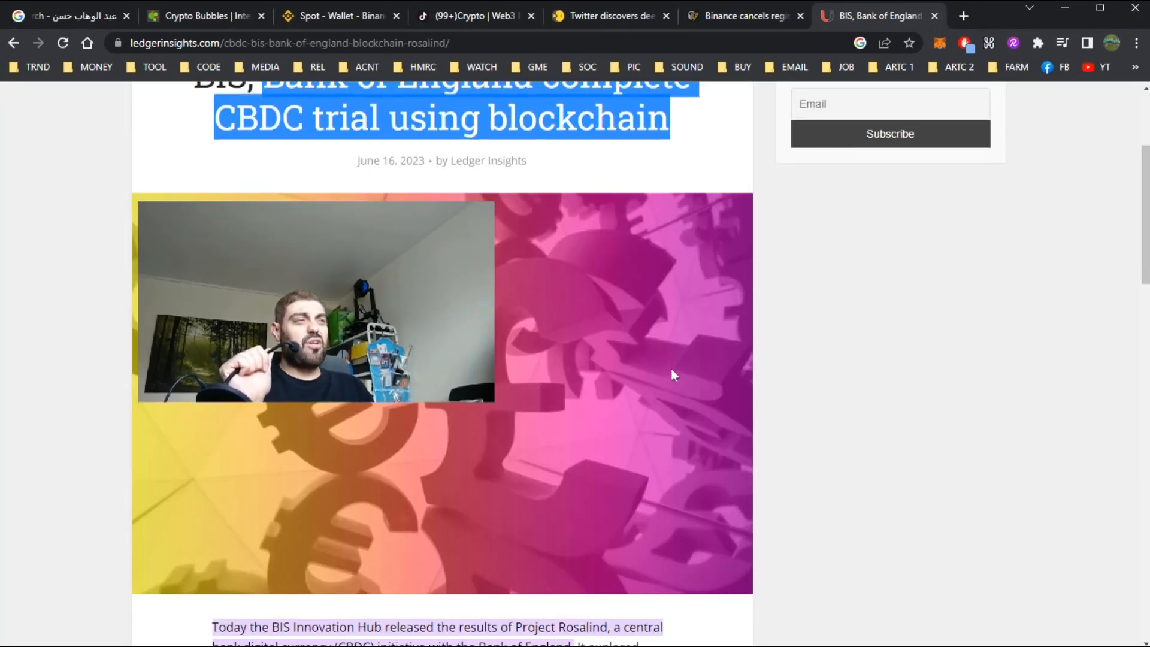
scroll("down", 3)
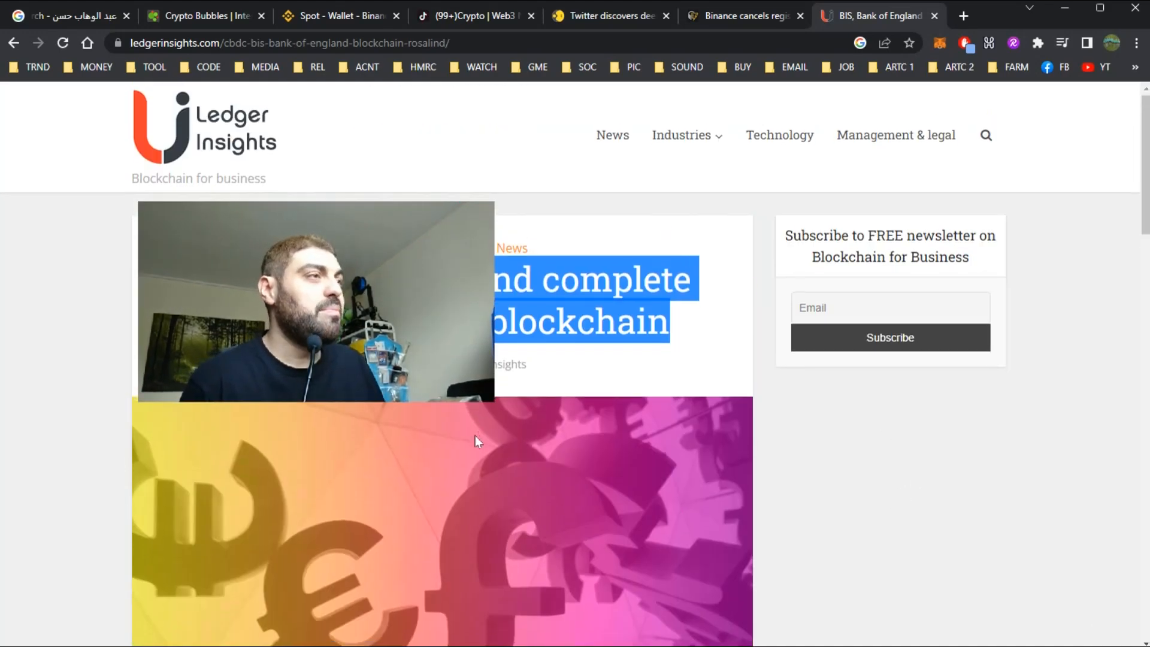
scroll("down", 3)
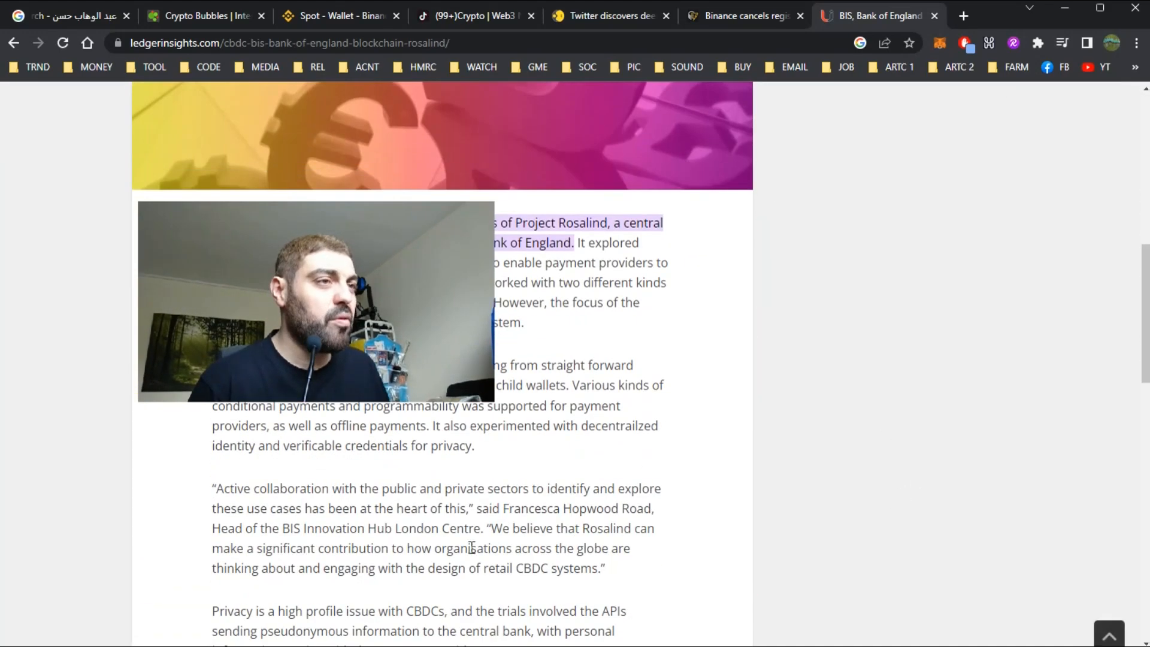
scroll("down", 3)
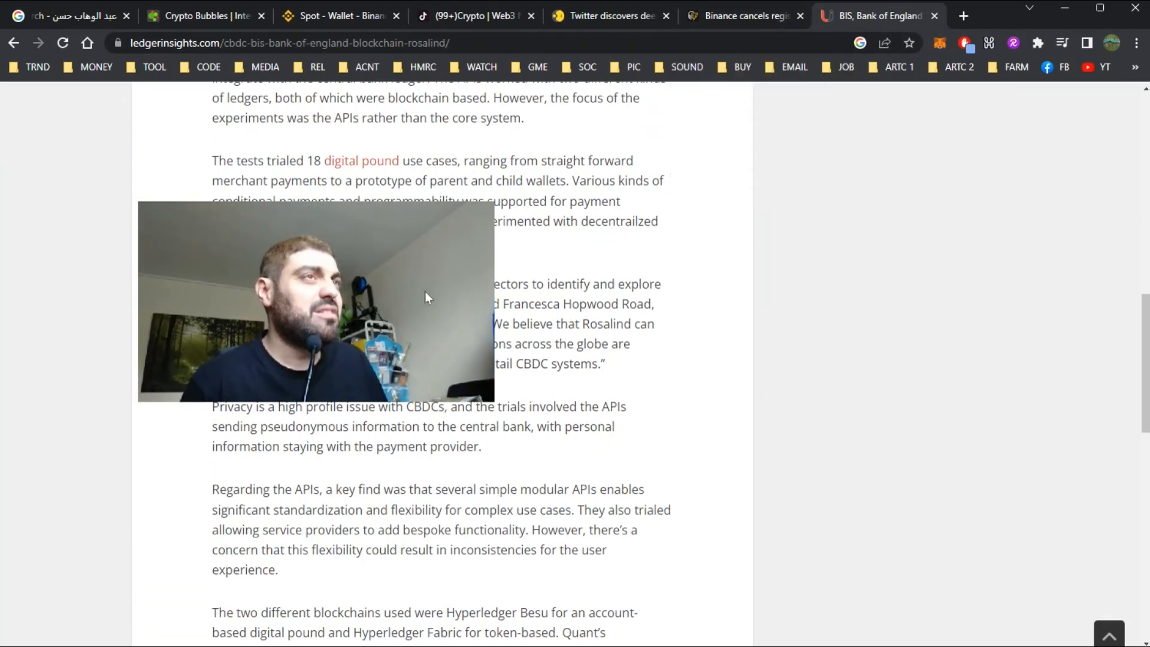
scroll("up", 3)
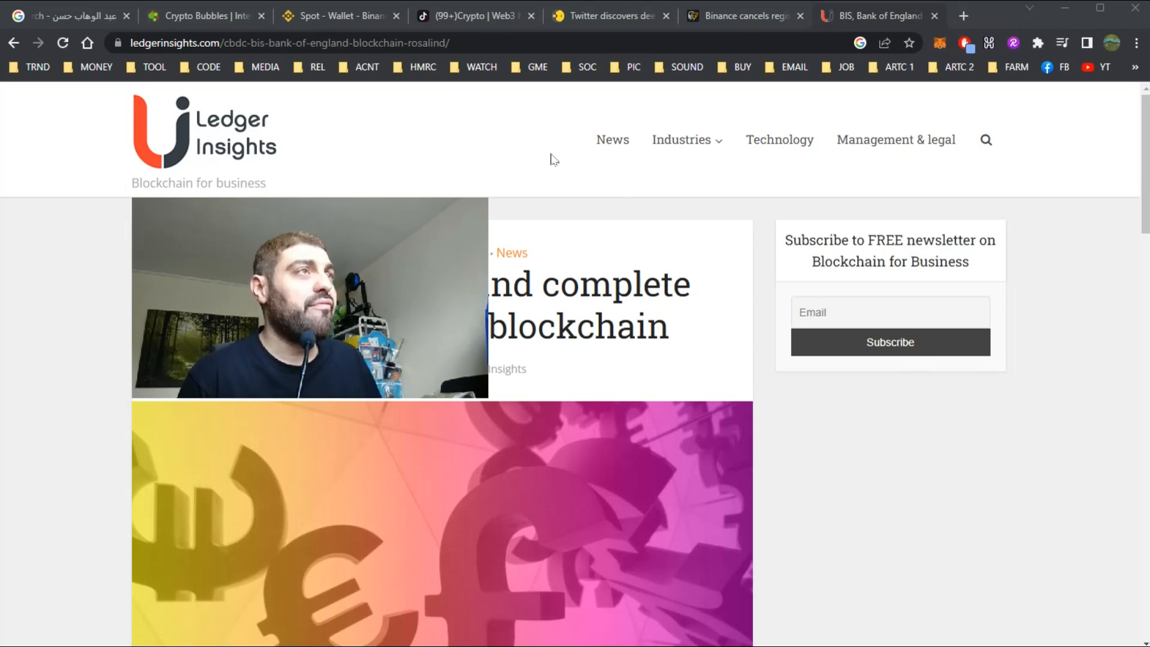
mouse_move(927, 444)
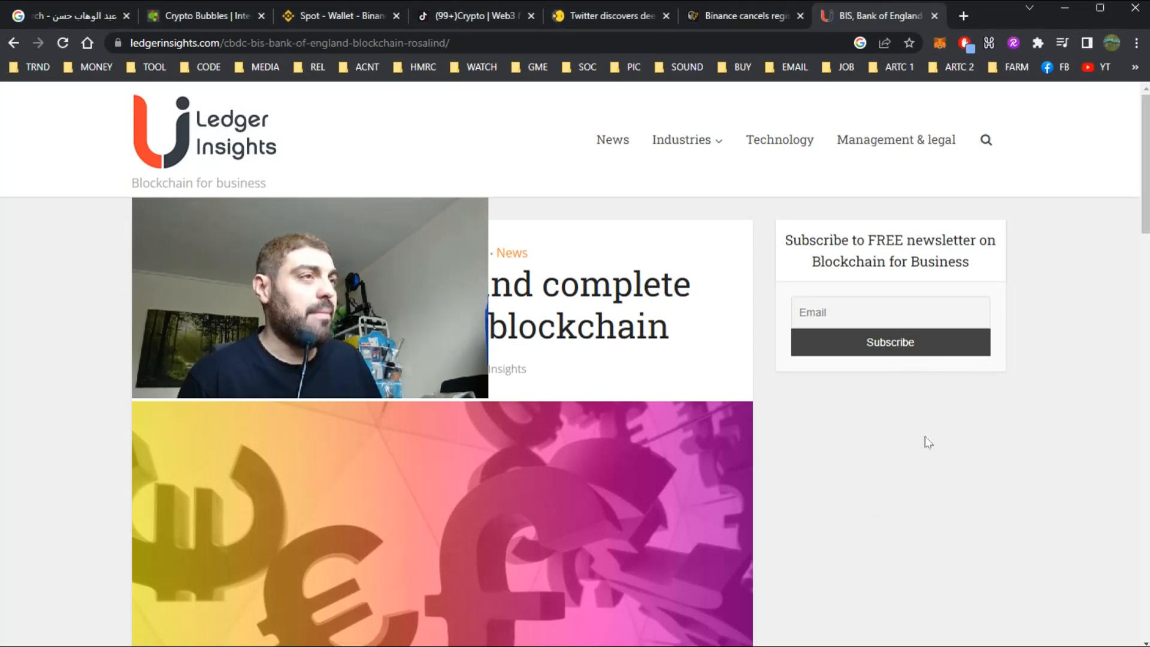
left_click(963, 17)
type("binance")
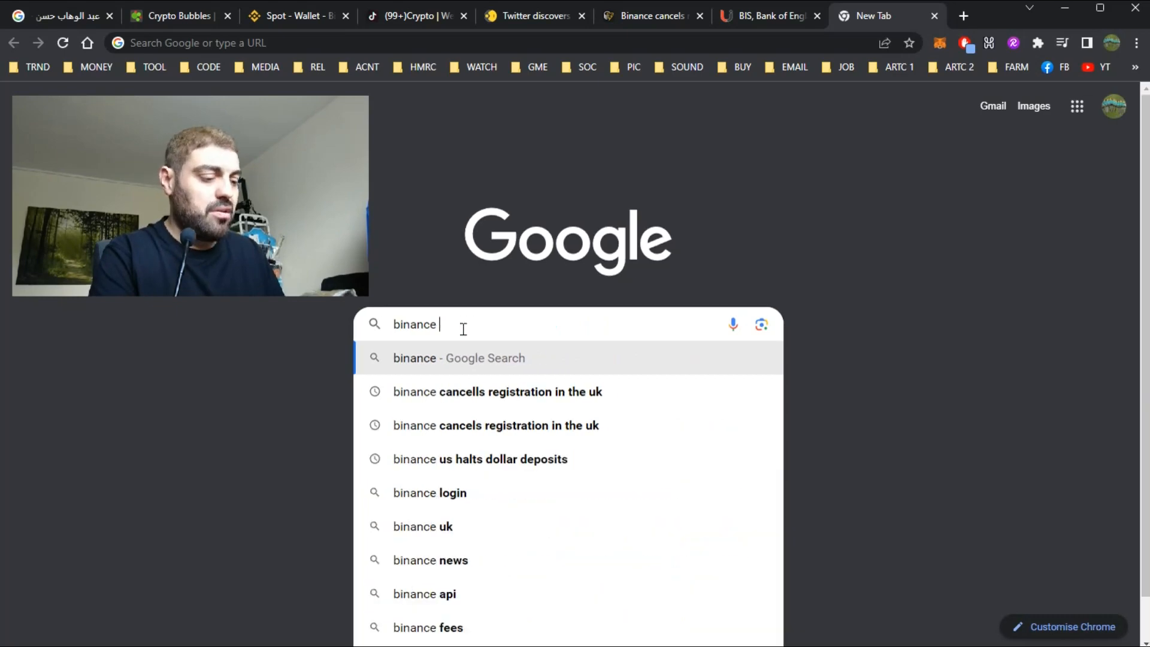
Search Google for 'binance netherlands', read the results, and start a new blank tab
type("netherlands")
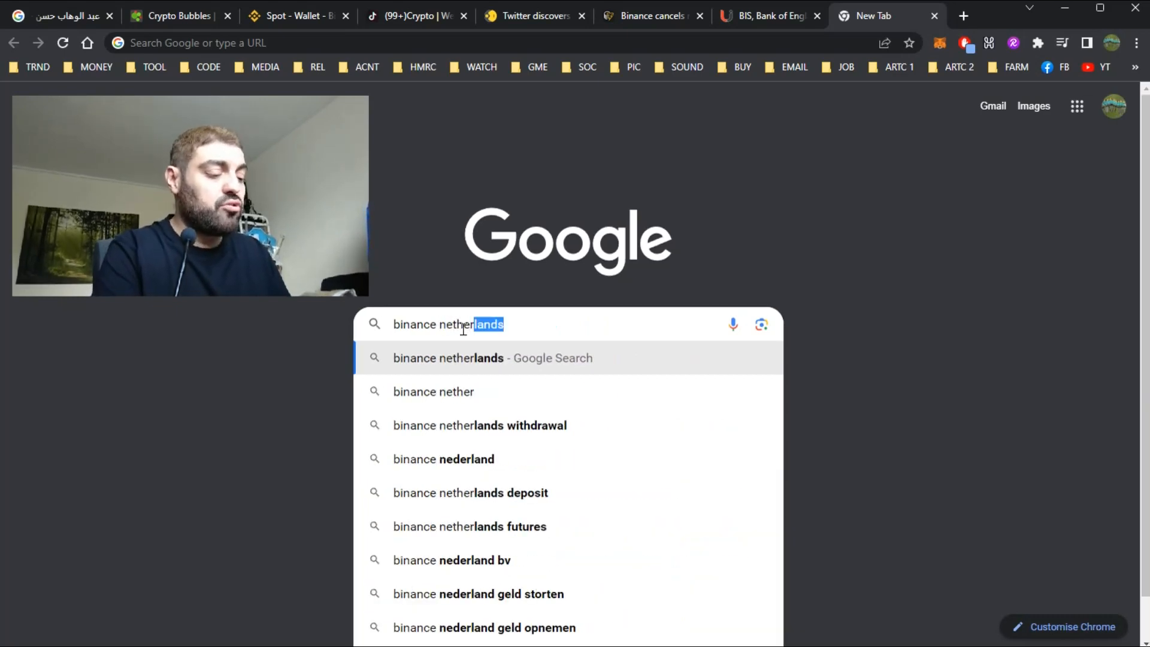
key("Delete")
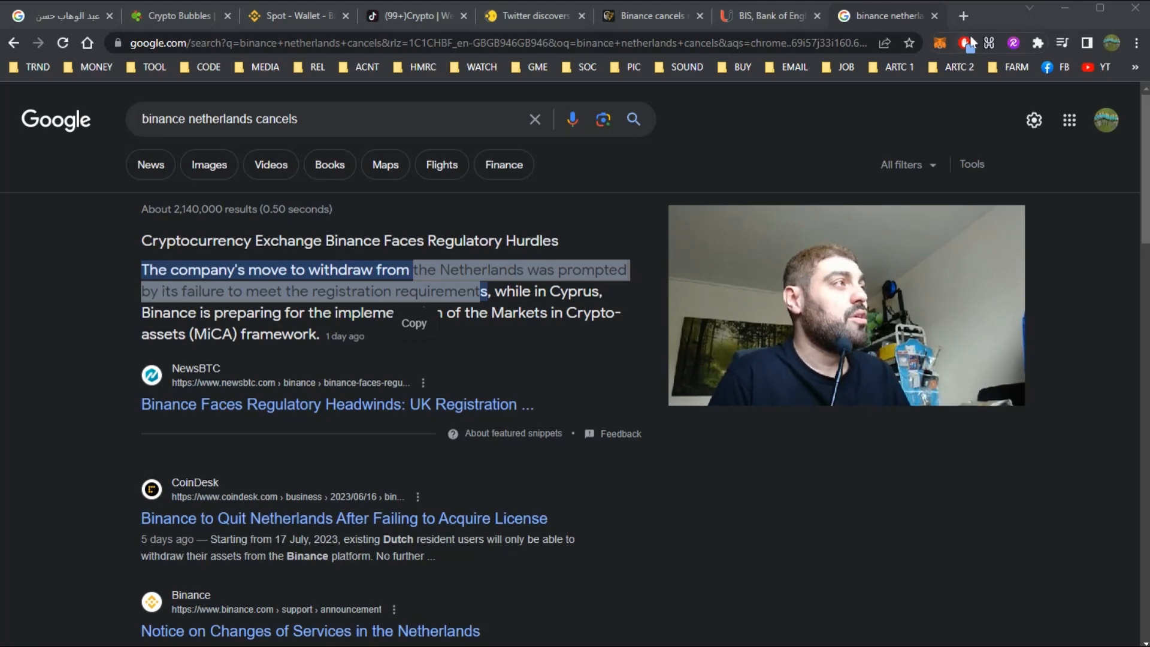
left_click(964, 17)
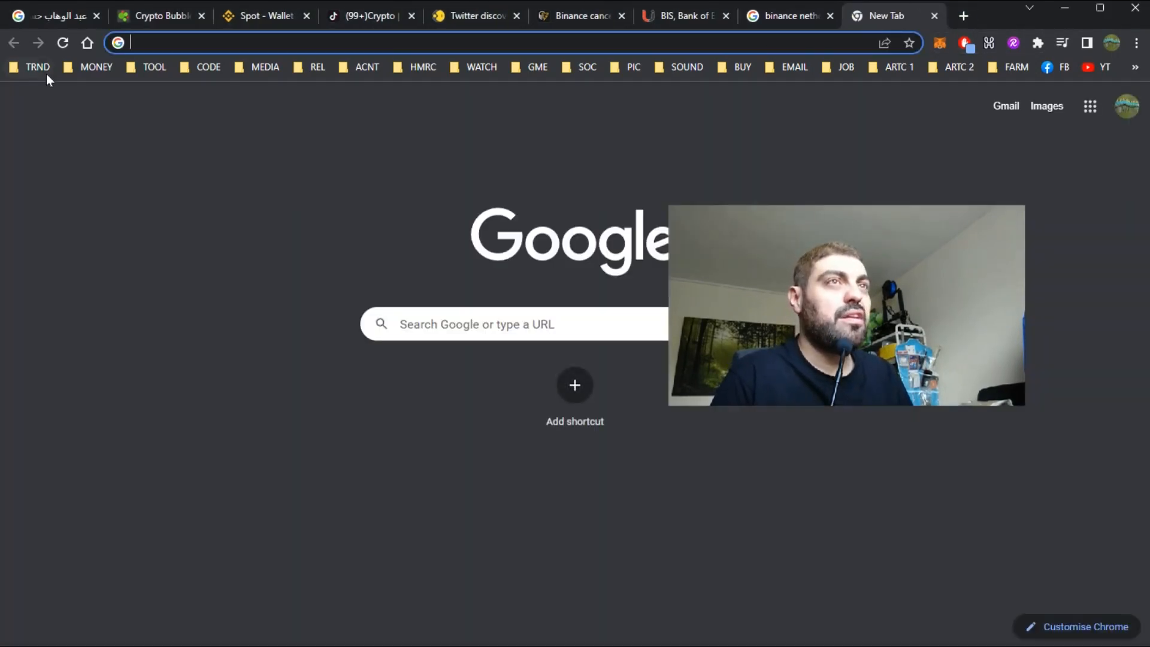
Go to coinmarketcap.com, open Bitcoin's page and view the 7D and 1M price ranges
type("coinmarketcap.com")
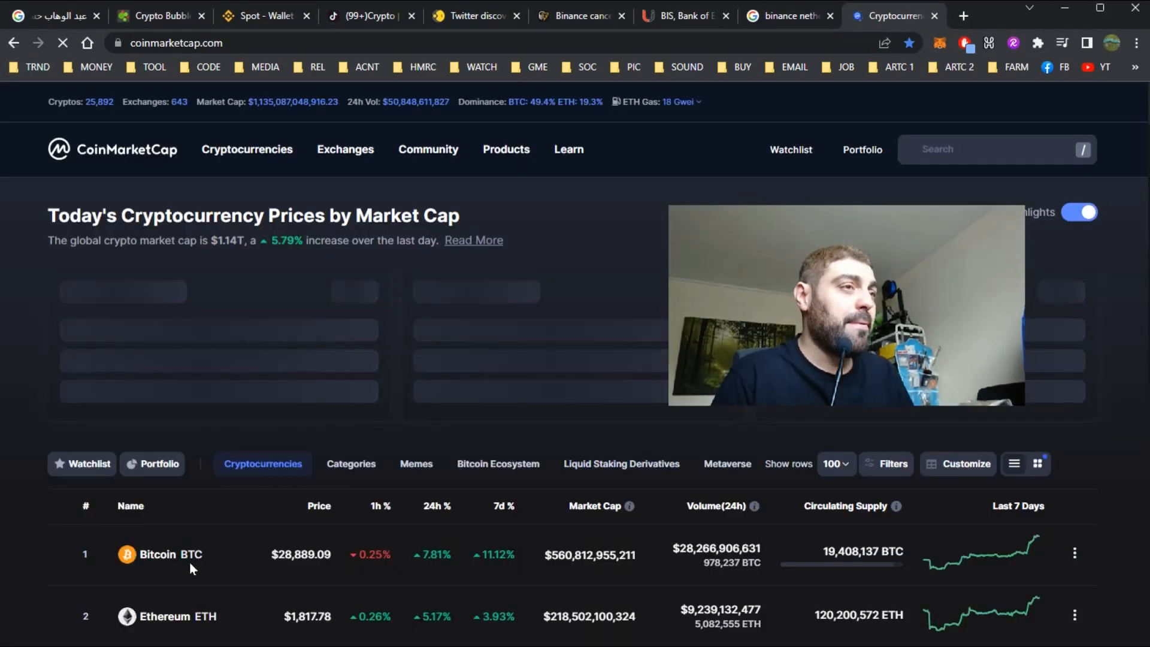
left_click(157, 554)
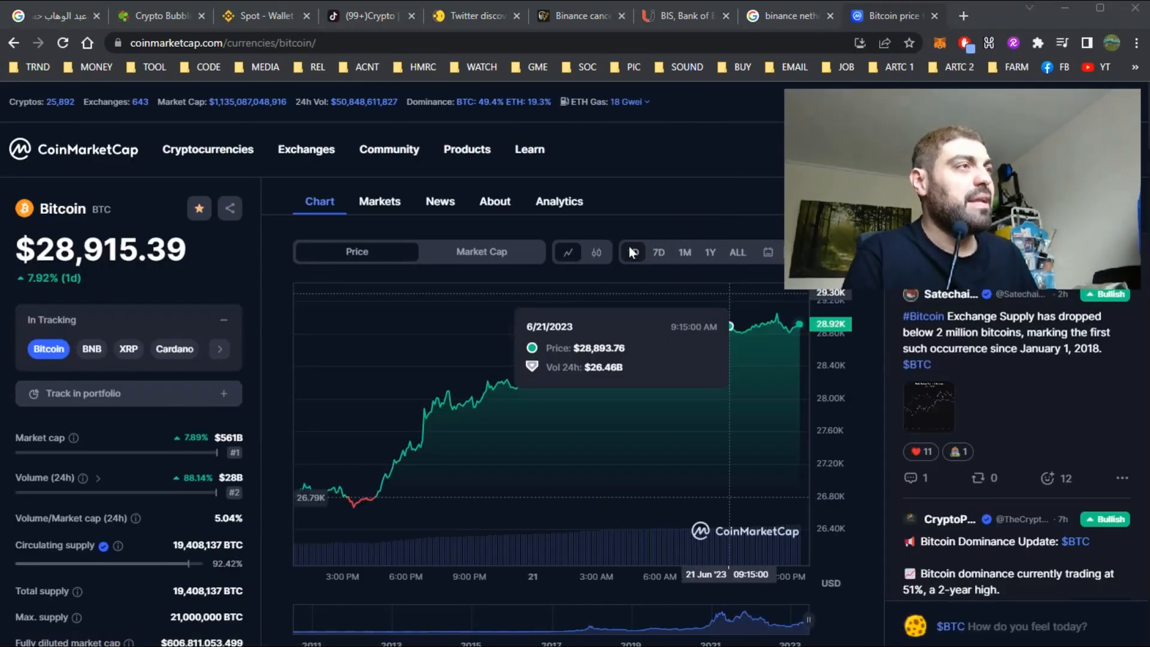
left_click(659, 251)
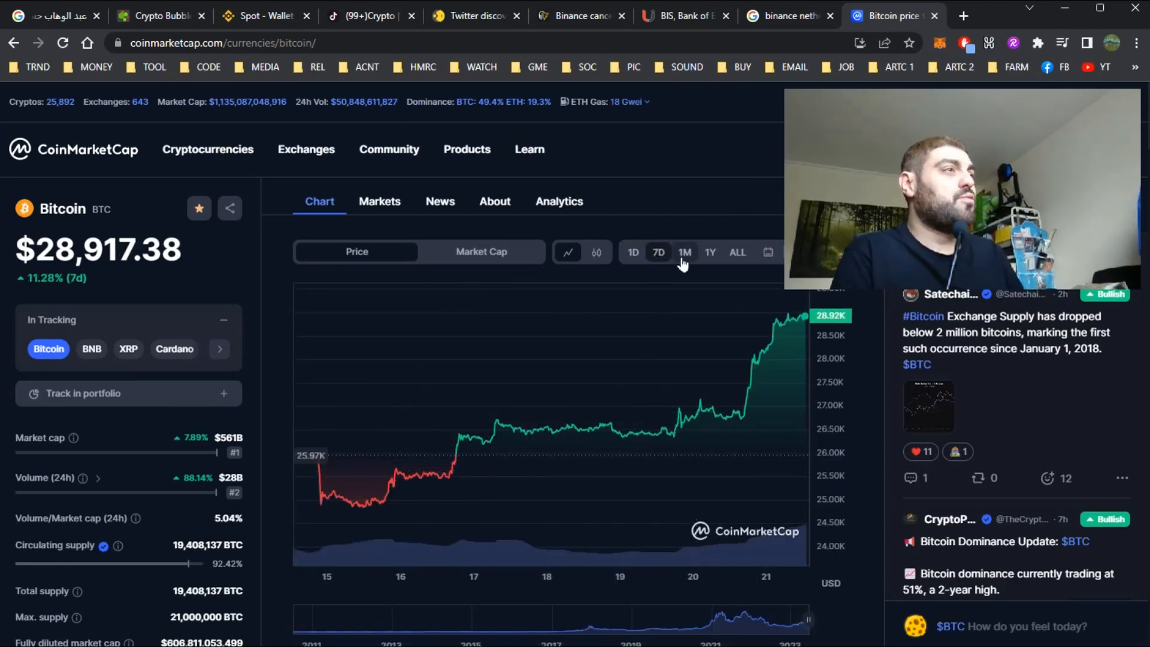
left_click(684, 252)
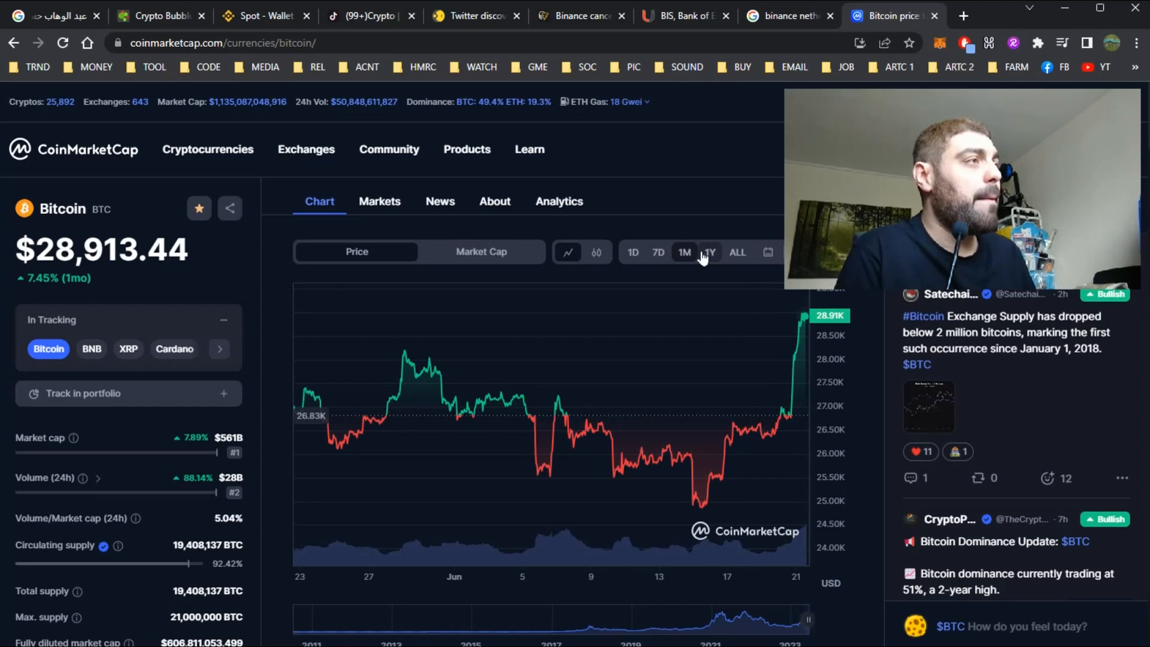
Compare the 1Y, ALL and 1M ranges, ending on the one-year view near $28,911
left_click(709, 251)
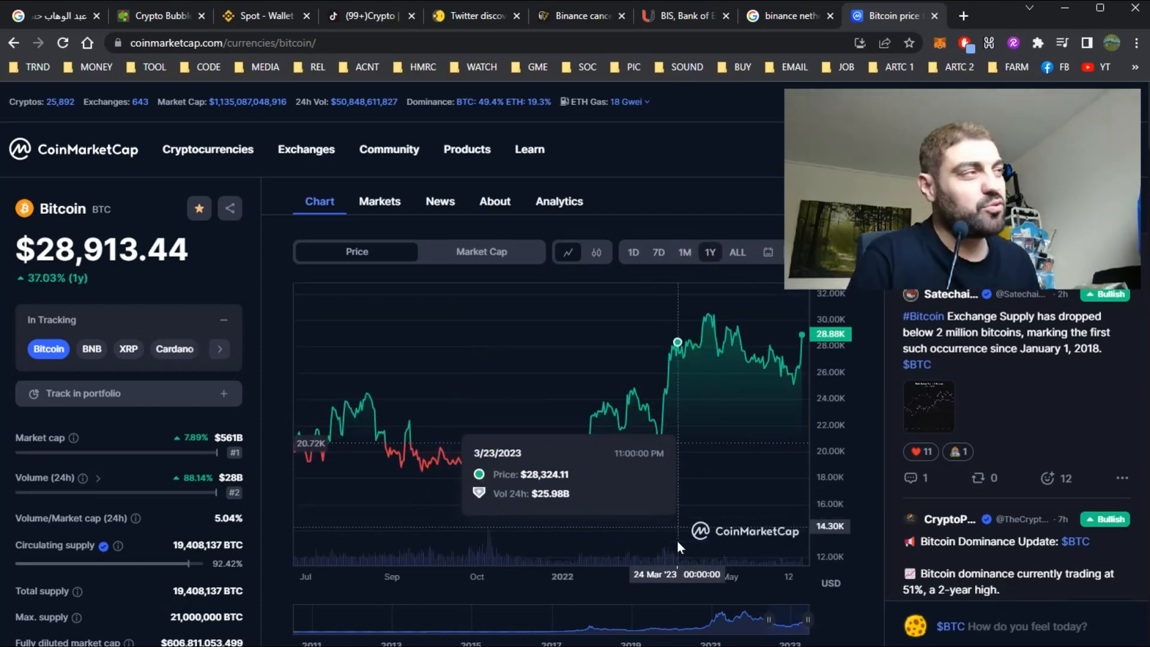
mouse_move(696, 436)
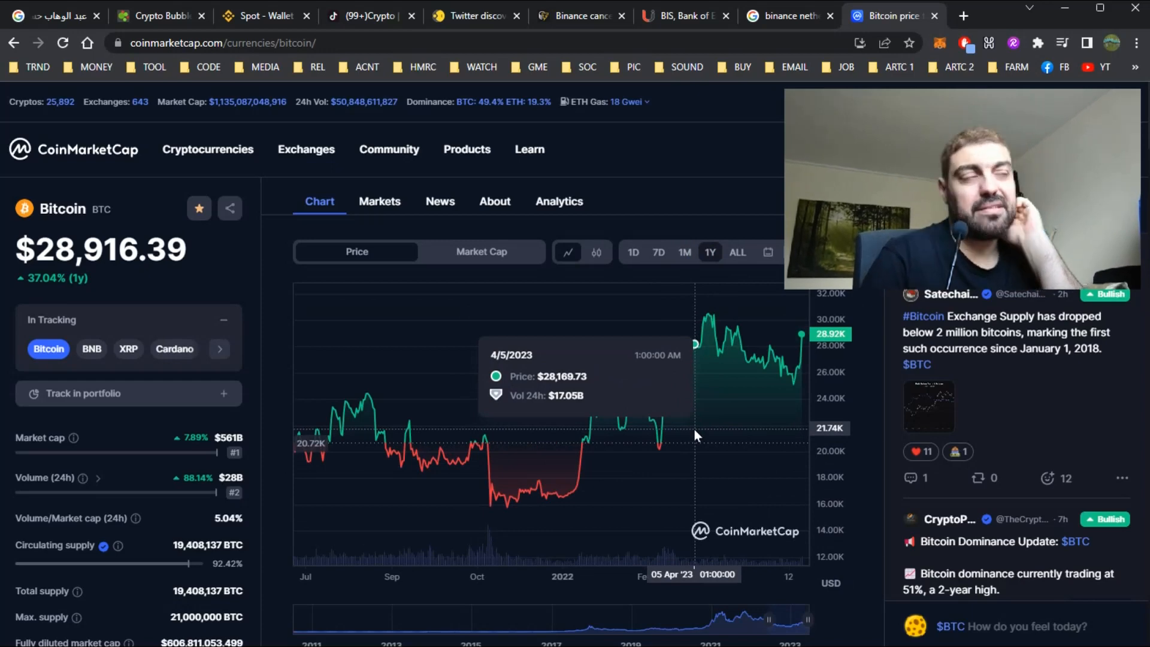
left_click(737, 251)
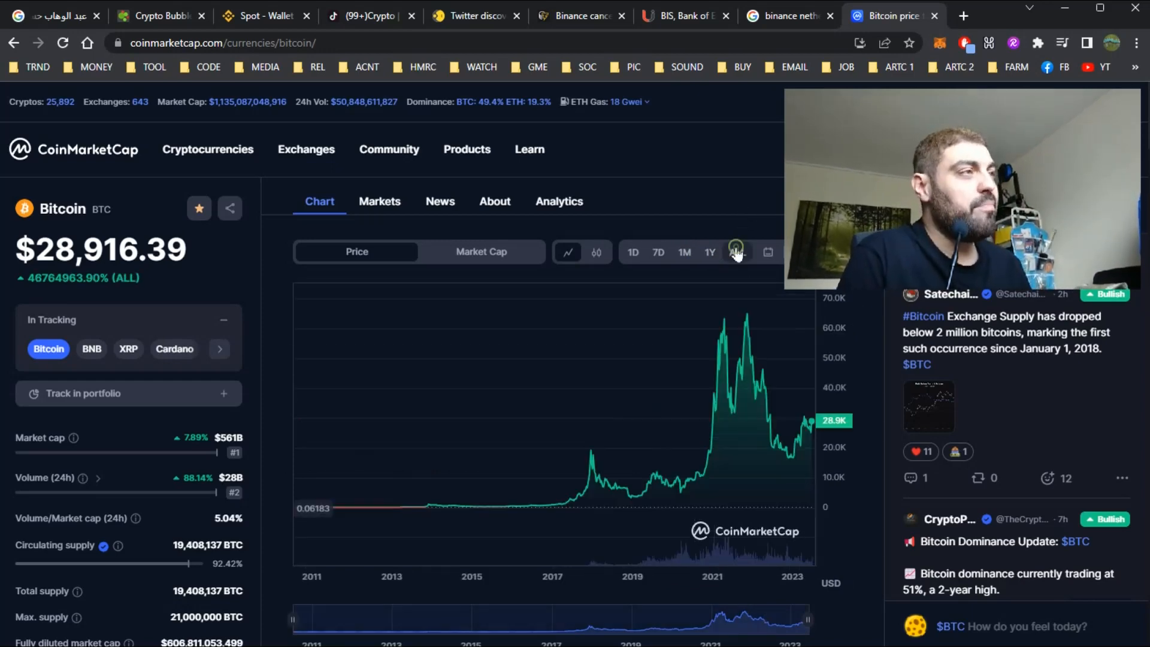
left_click(684, 252)
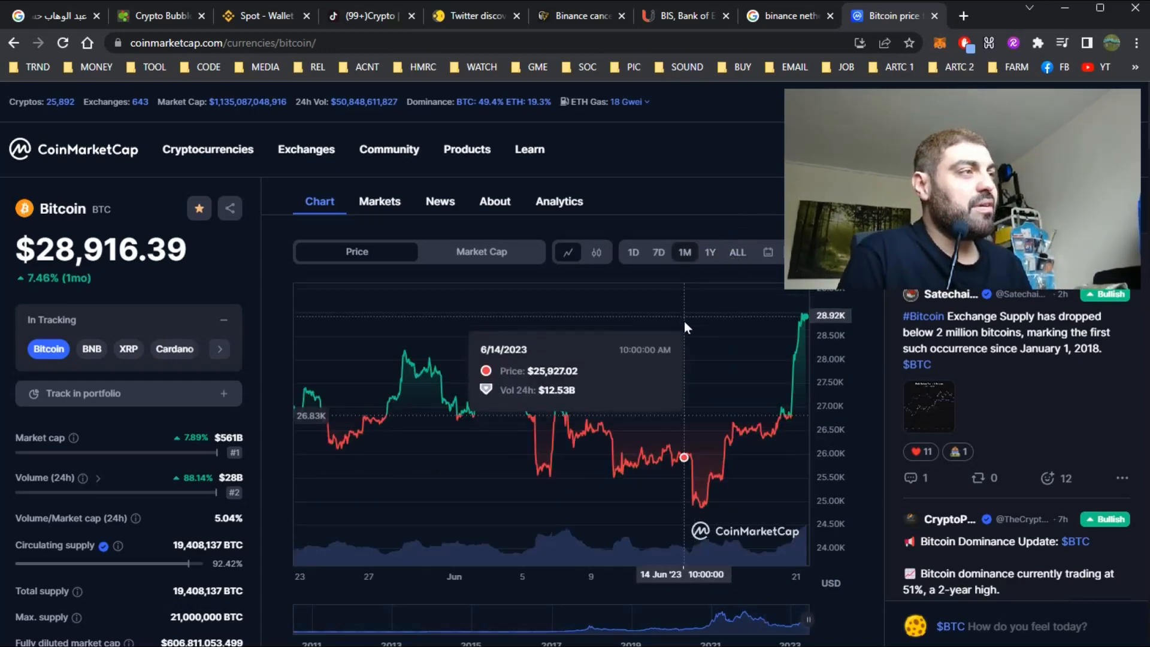
mouse_move(679, 307)
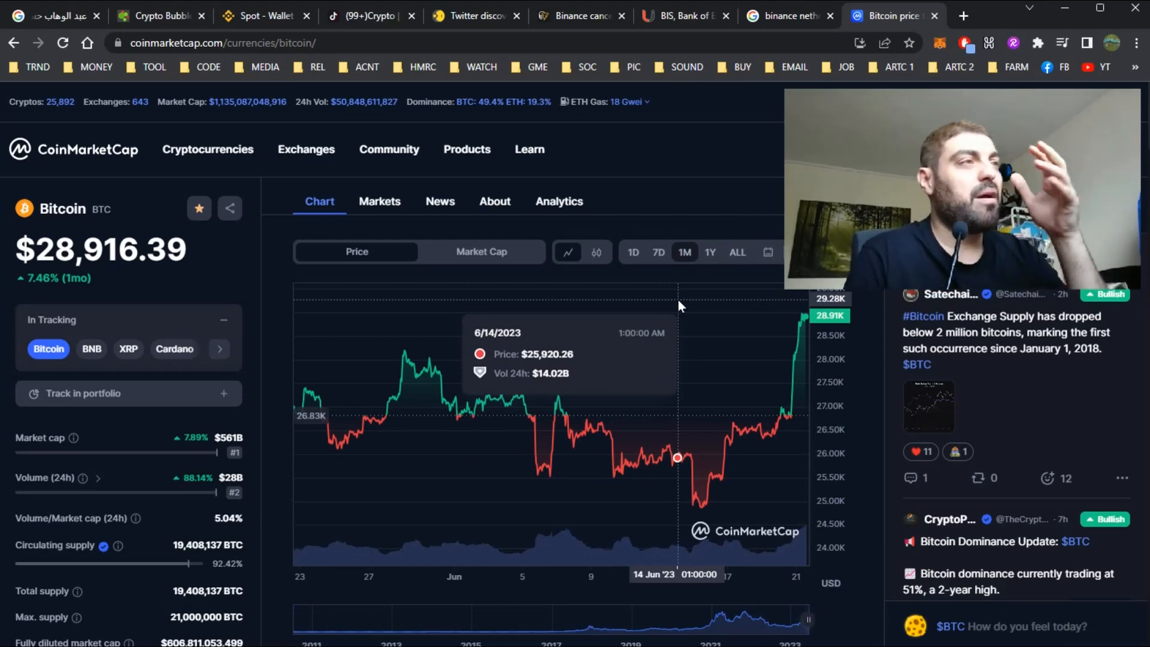
left_click(710, 251)
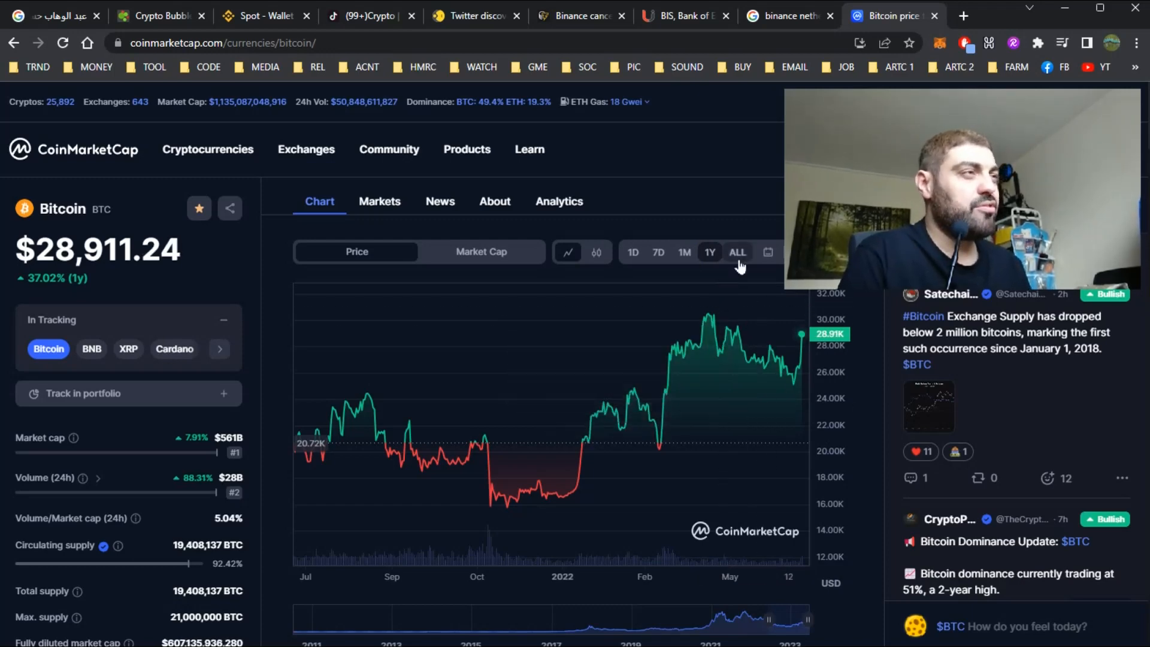
mouse_move(756, 338)
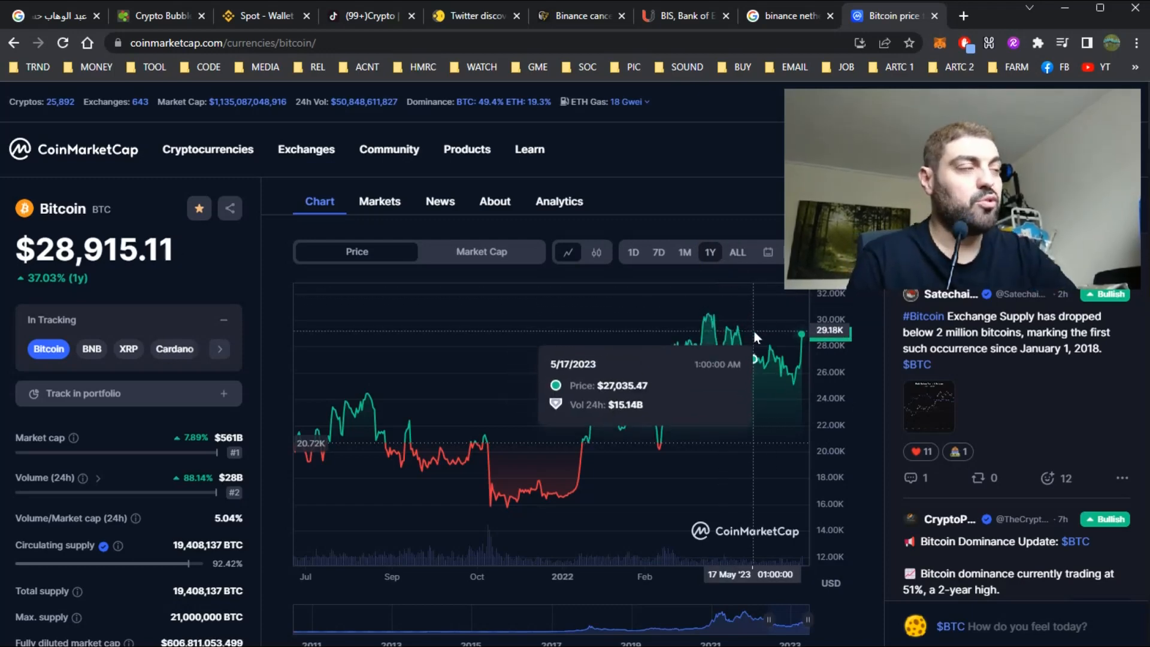
mouse_move(140, 319)
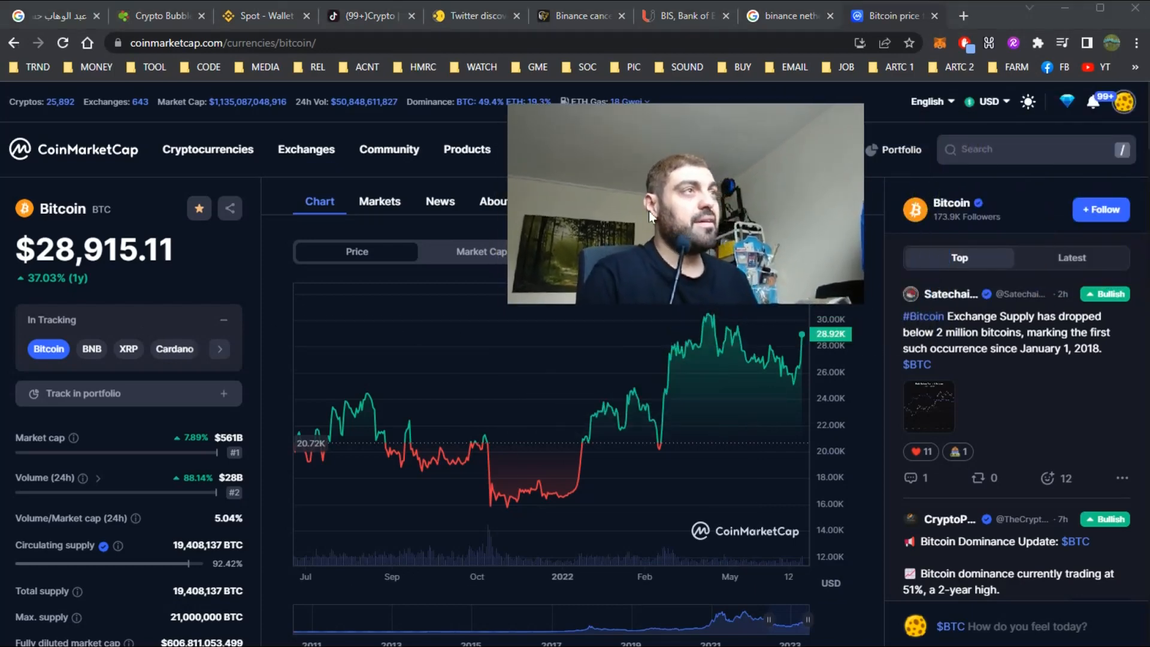
mouse_move(730, 329)
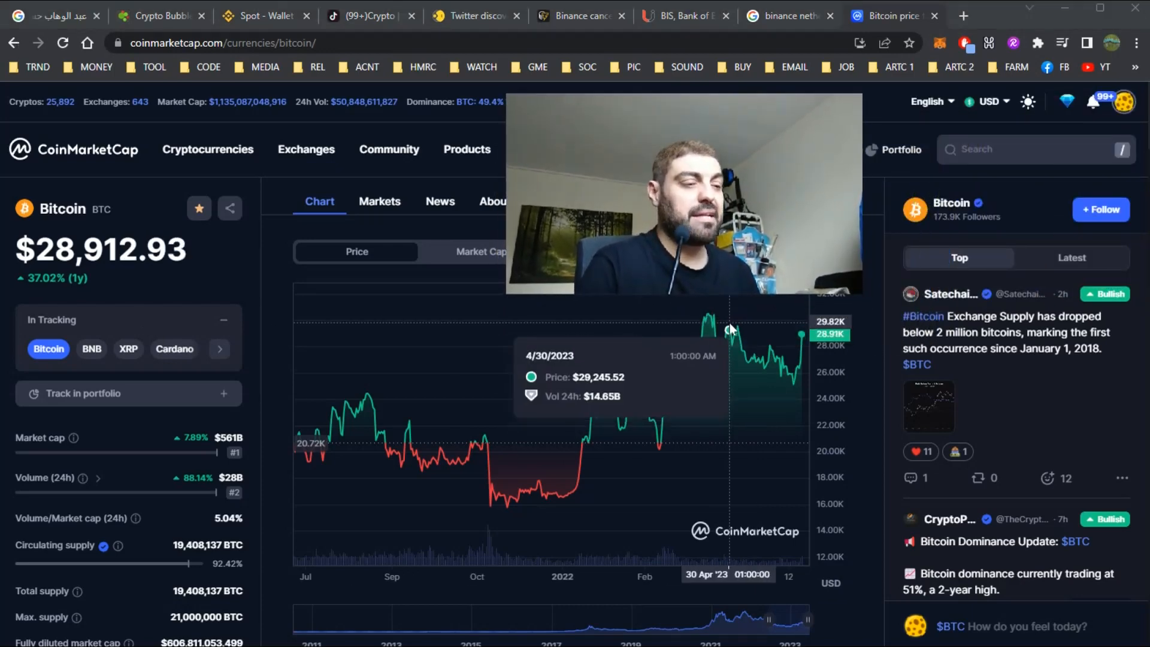